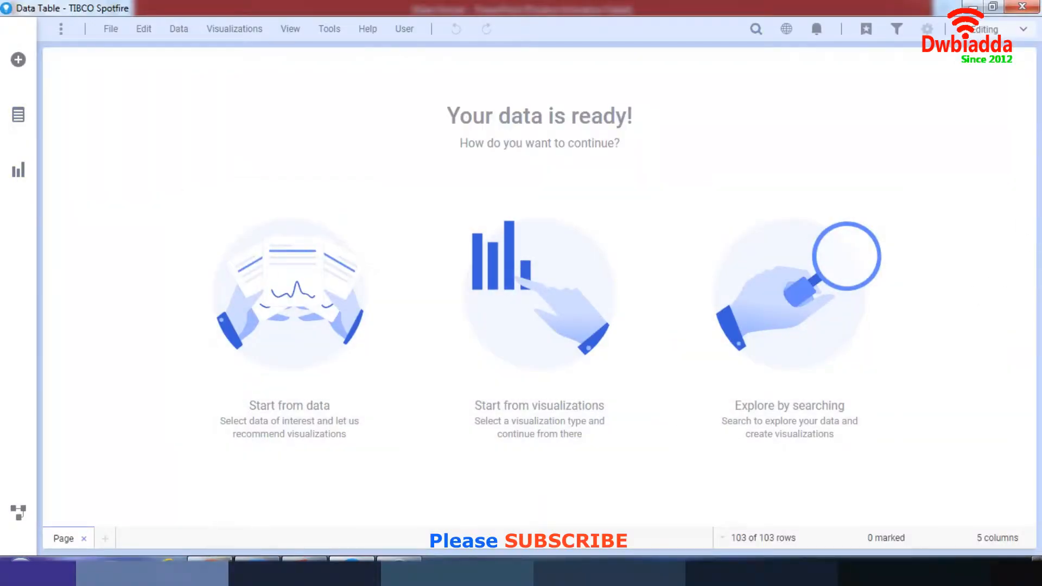
{"action": "mouse_move", "coordinate": [209, 572]}
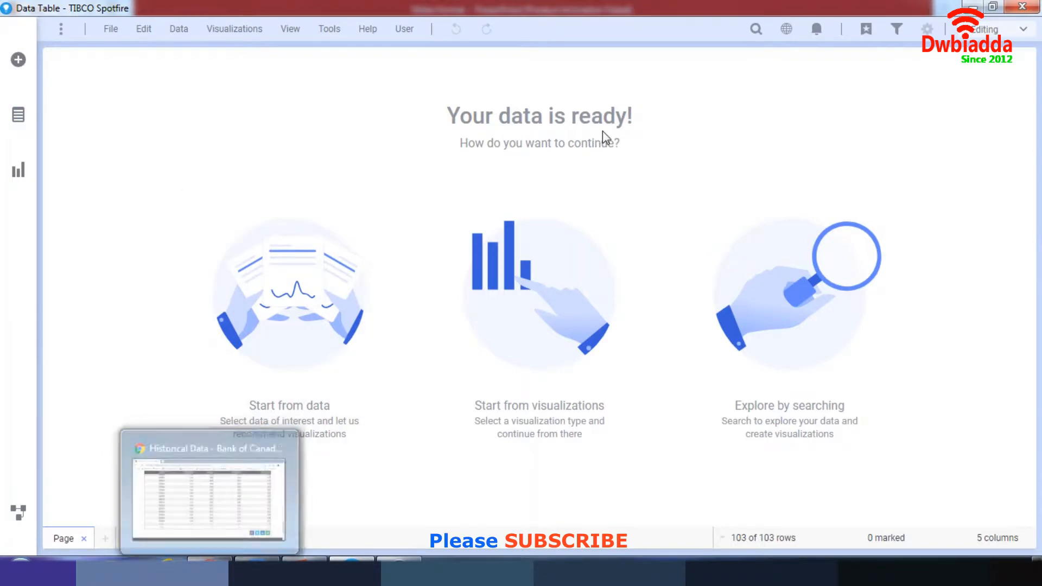
Return to Spotfire and scroll the 103-row inflation table back to the top
{"action": "left_click", "coordinate": [206, 491]}
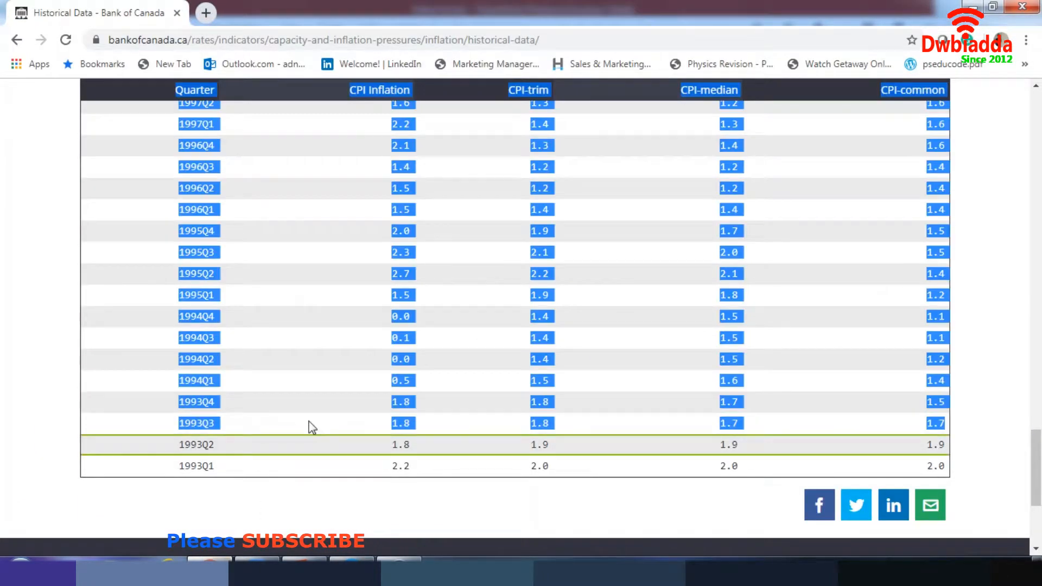
{"action": "scroll", "scroll_direction": "up", "scroll_amount": 3}
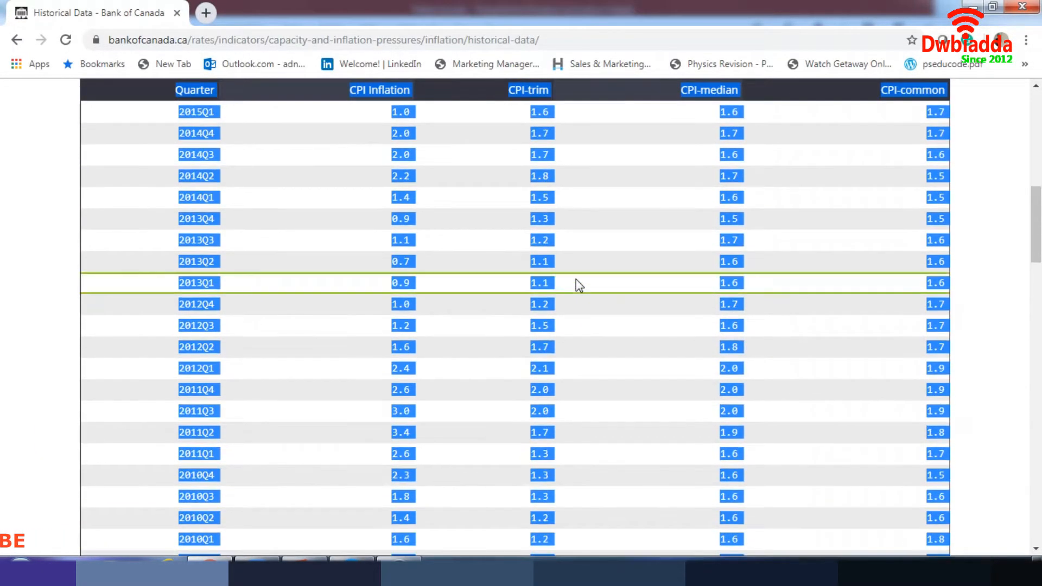
{"action": "scroll", "scroll_direction": "up", "scroll_amount": 3}
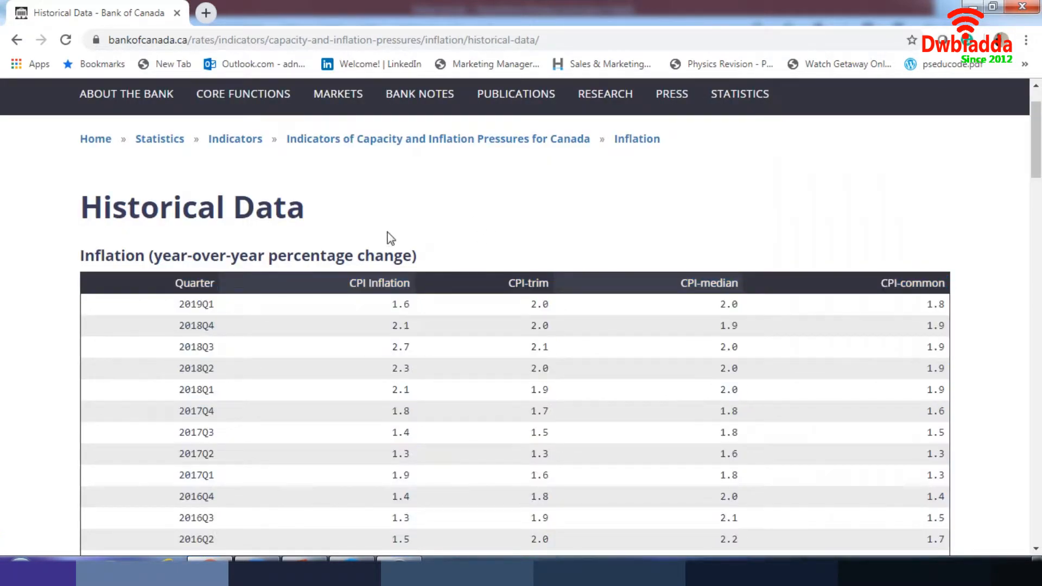
{"action": "mouse_move", "coordinate": [126, 93]}
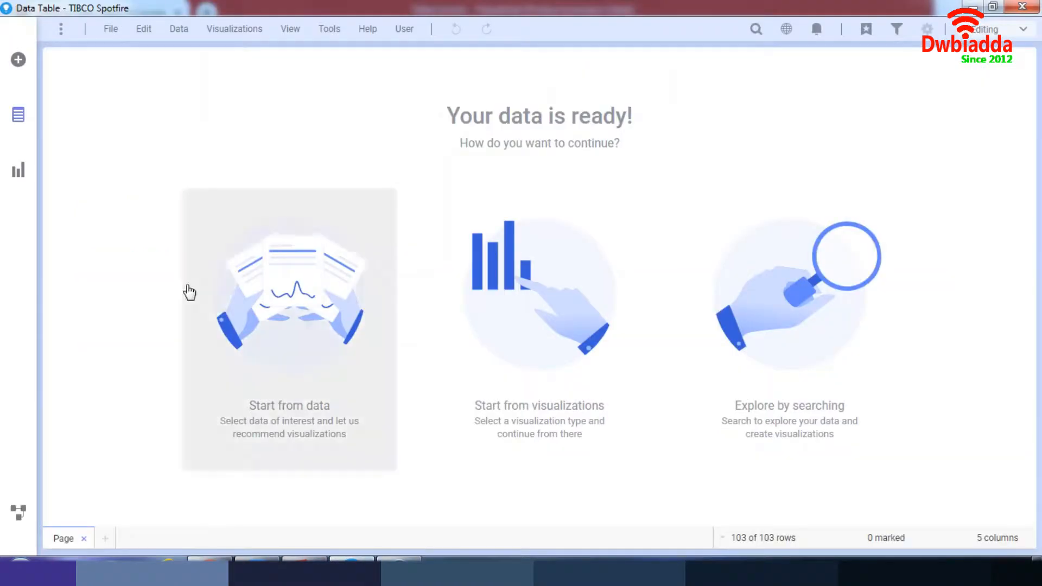
{"action": "mouse_move", "coordinate": [697, 139]}
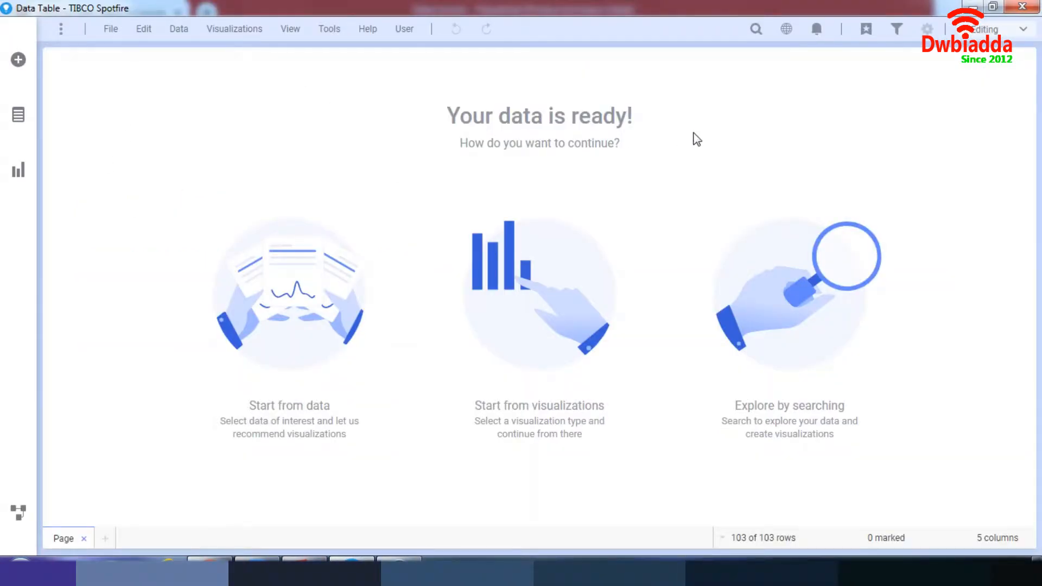
{"action": "mouse_move", "coordinate": [10, 8]}
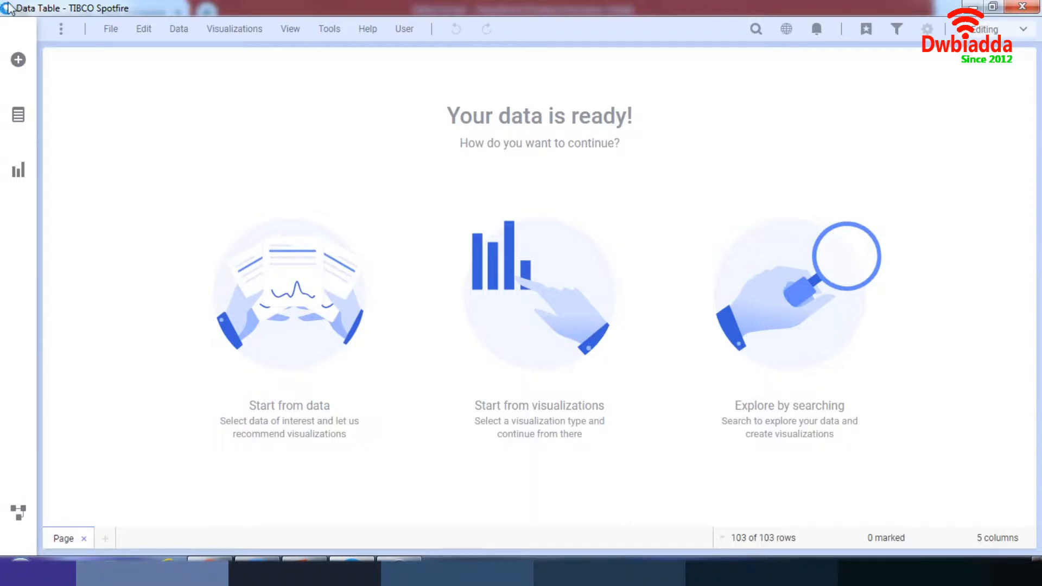
{"action": "mouse_move", "coordinate": [193, 64]}
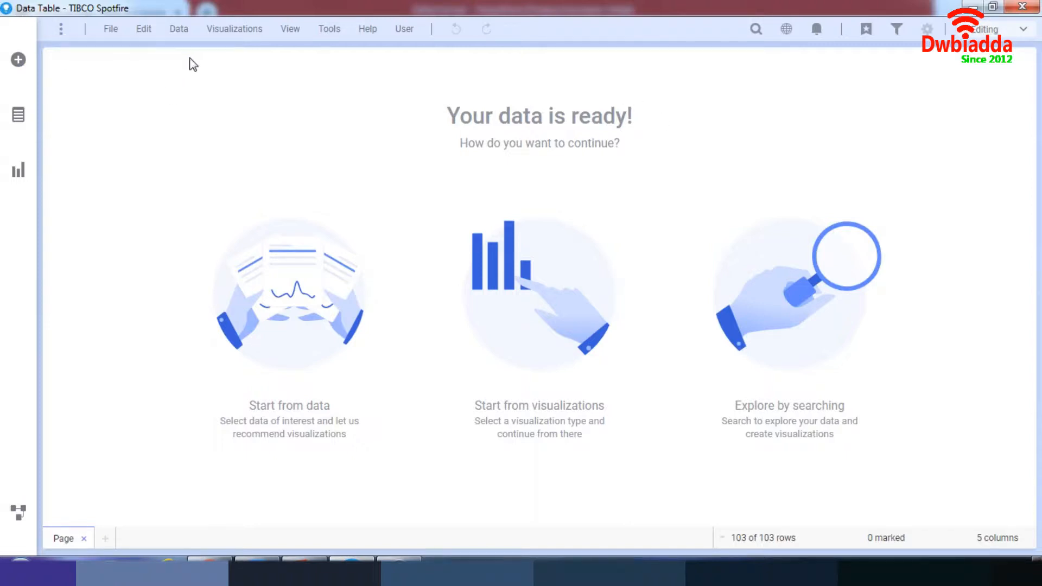
{"action": "mouse_move", "coordinate": [62, 29]}
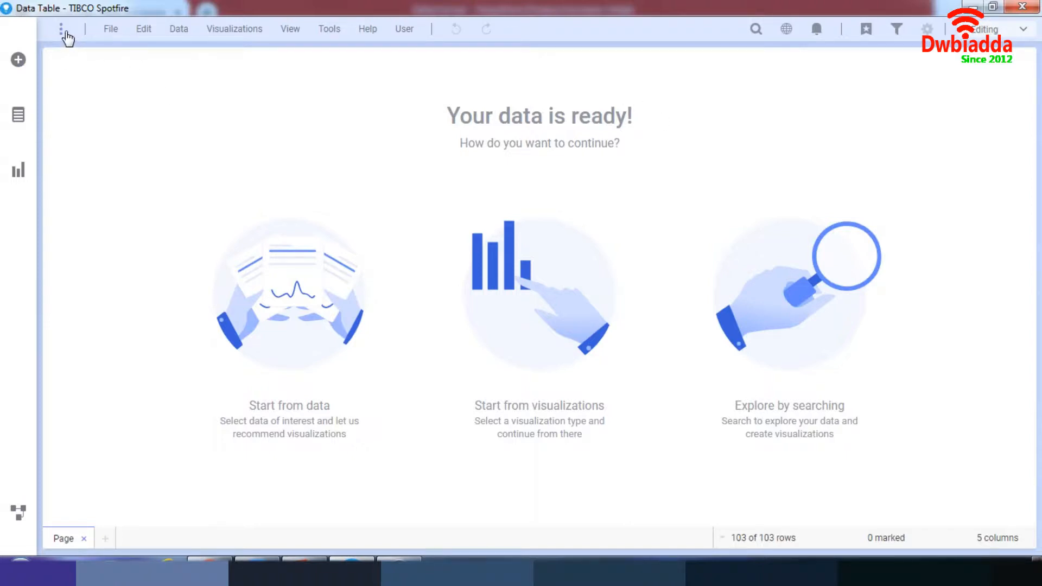
{"action": "mouse_move", "coordinate": [63, 30]}
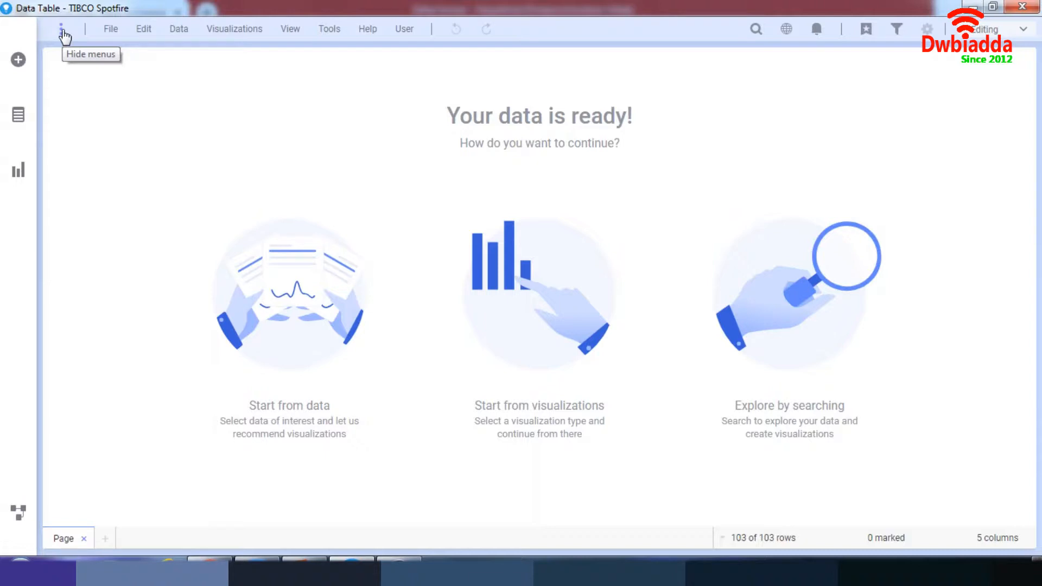
{"action": "mouse_move", "coordinate": [112, 47]}
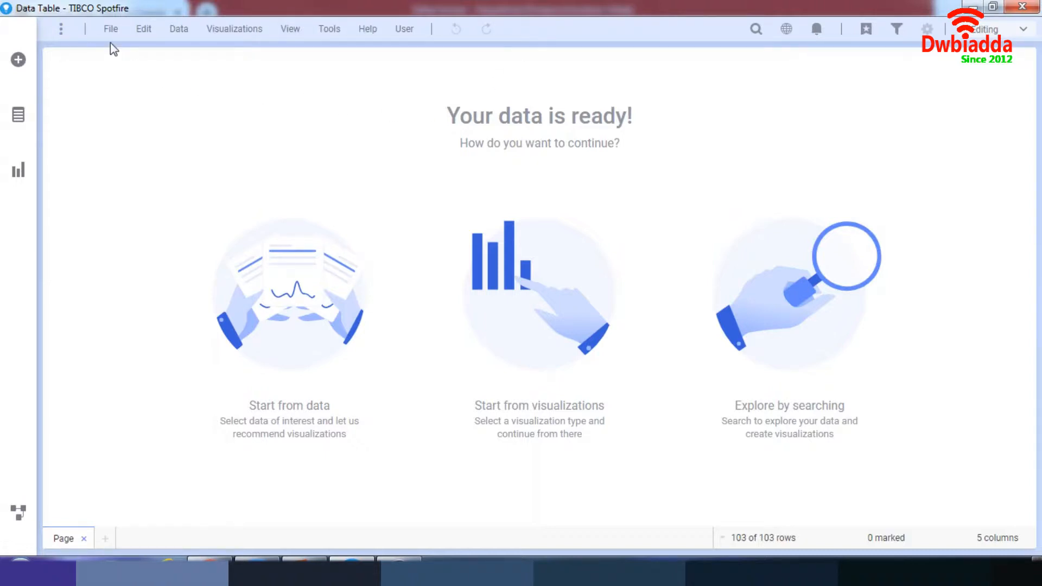
Browse the File, Edit and Data menus, ending on the add/transform column options
{"action": "left_click", "coordinate": [111, 29]}
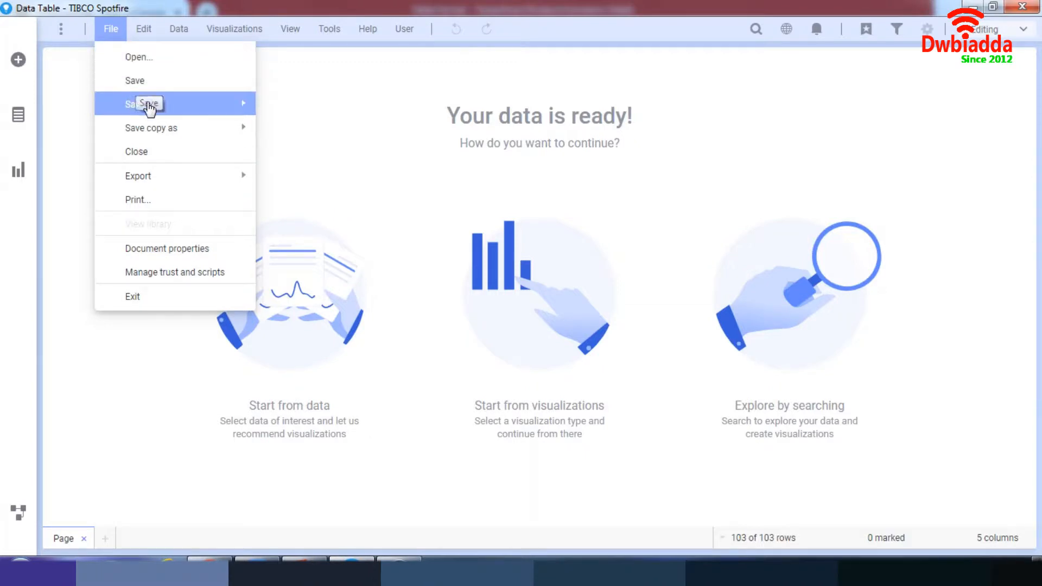
{"action": "mouse_move", "coordinate": [186, 200]}
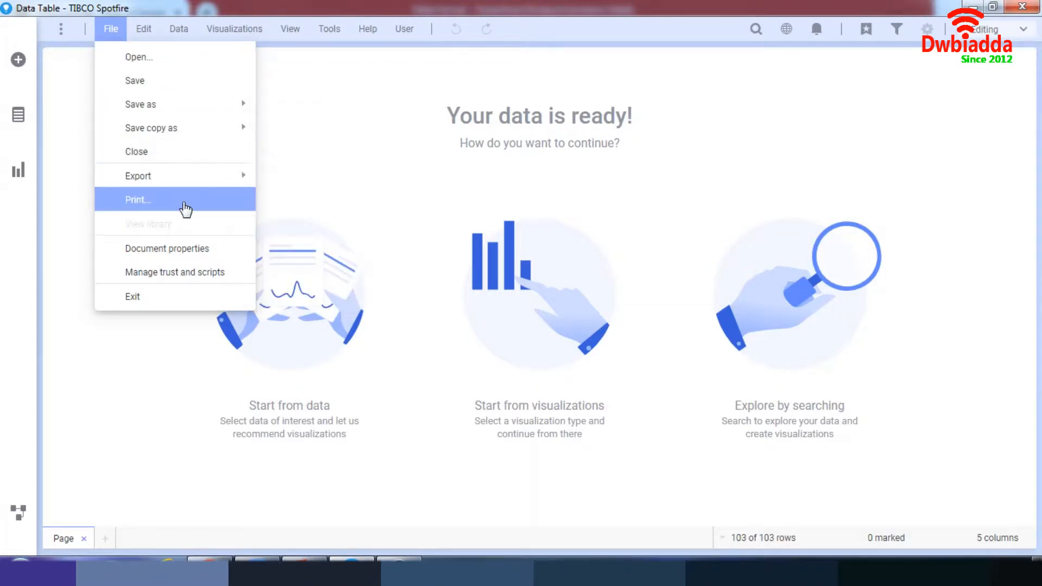
{"action": "mouse_move", "coordinate": [300, 99]}
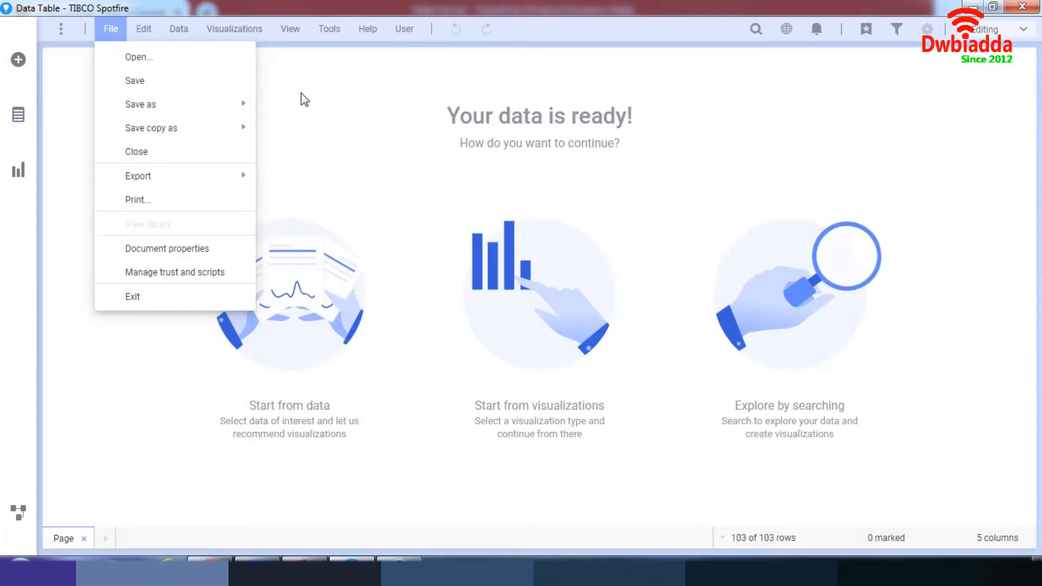
{"action": "left_click", "coordinate": [143, 28]}
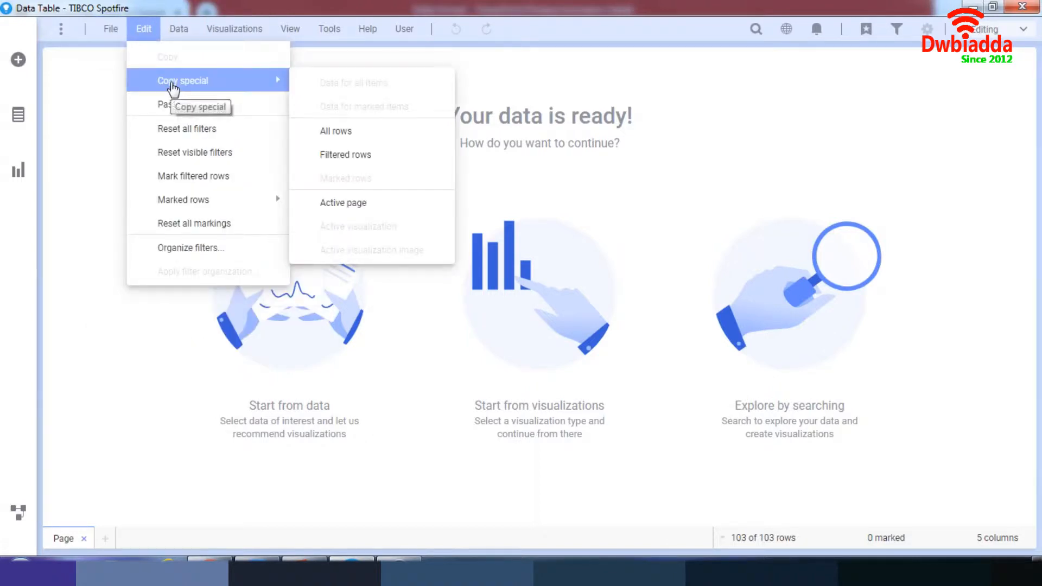
{"action": "mouse_move", "coordinate": [187, 128]}
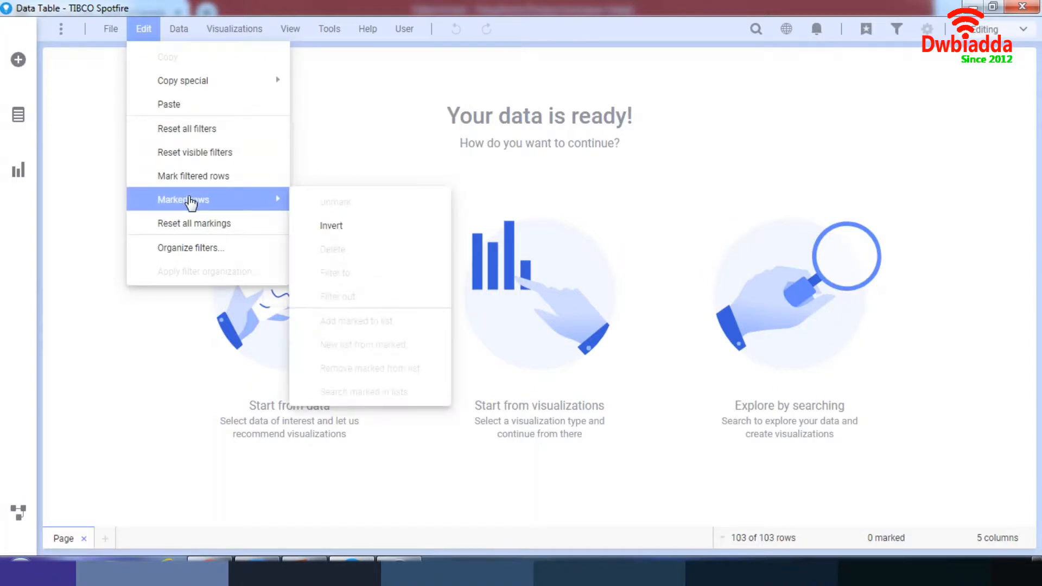
{"action": "mouse_move", "coordinate": [208, 247]}
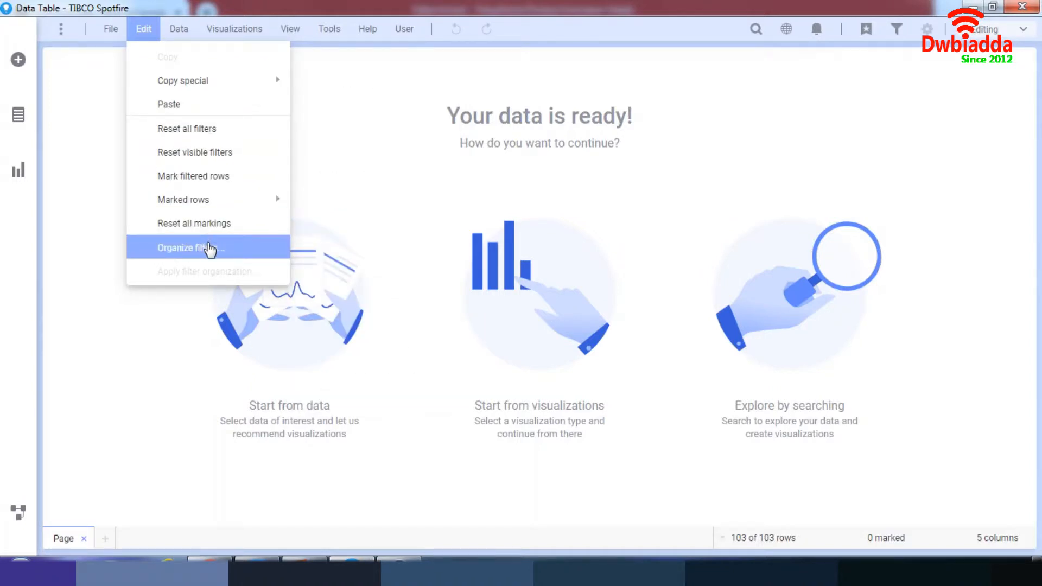
{"action": "left_click", "coordinate": [178, 29]}
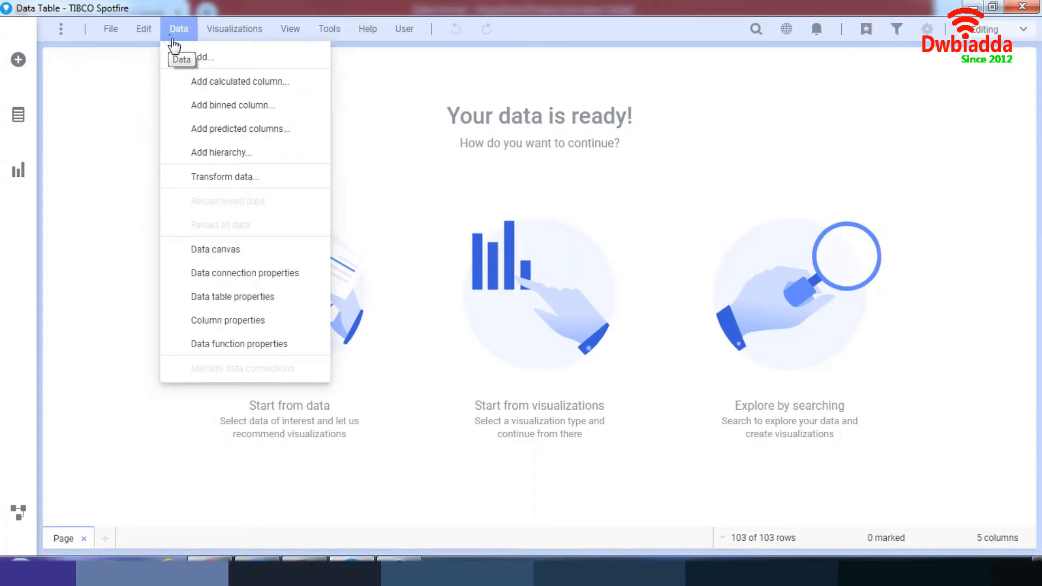
{"action": "mouse_move", "coordinate": [221, 152]}
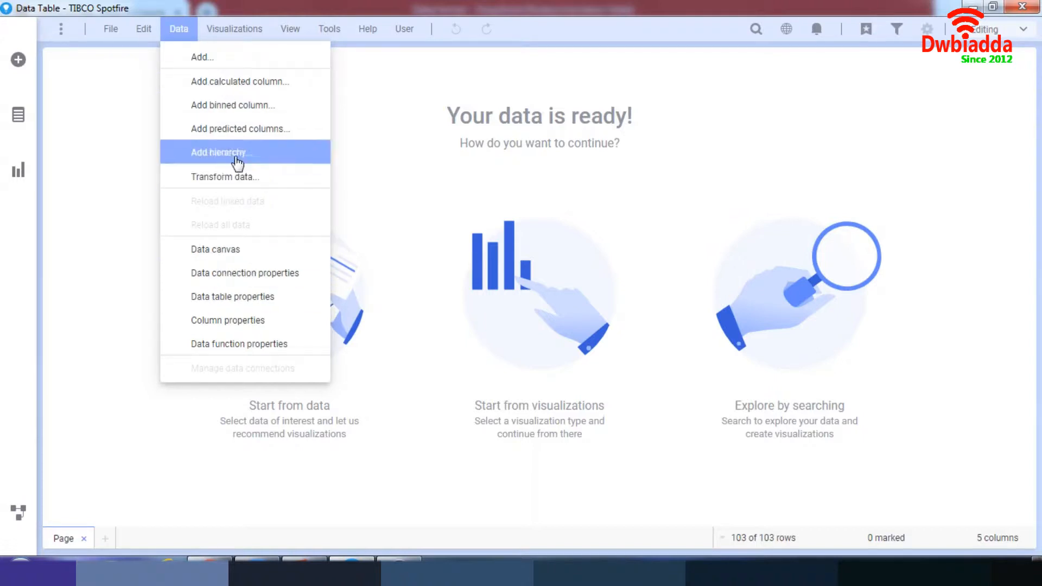
Add a second page via Visualizations, remove it again, then show the View menu's panel options
{"action": "left_click", "coordinate": [235, 28]}
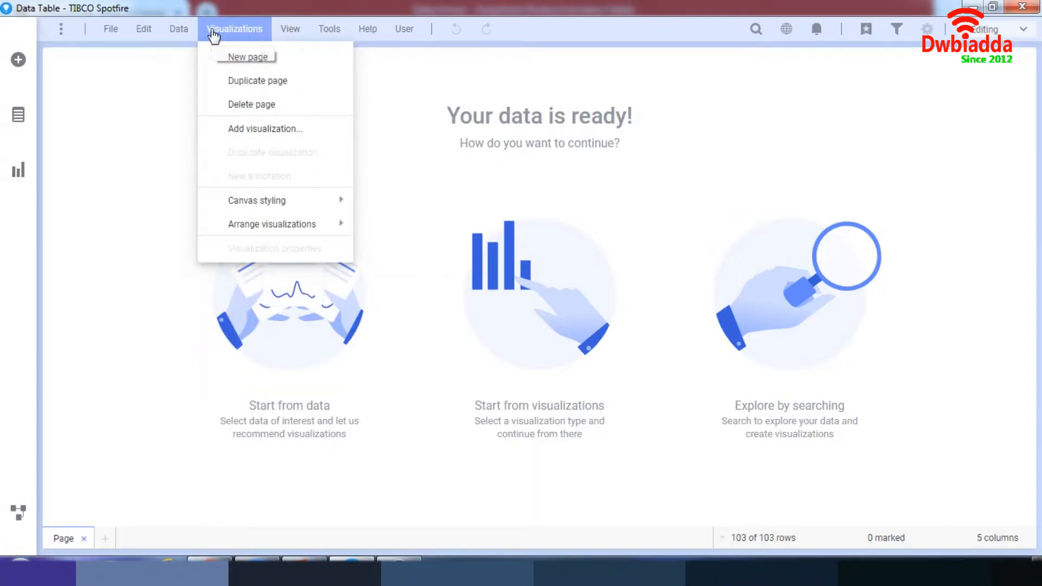
{"action": "mouse_move", "coordinate": [248, 57]}
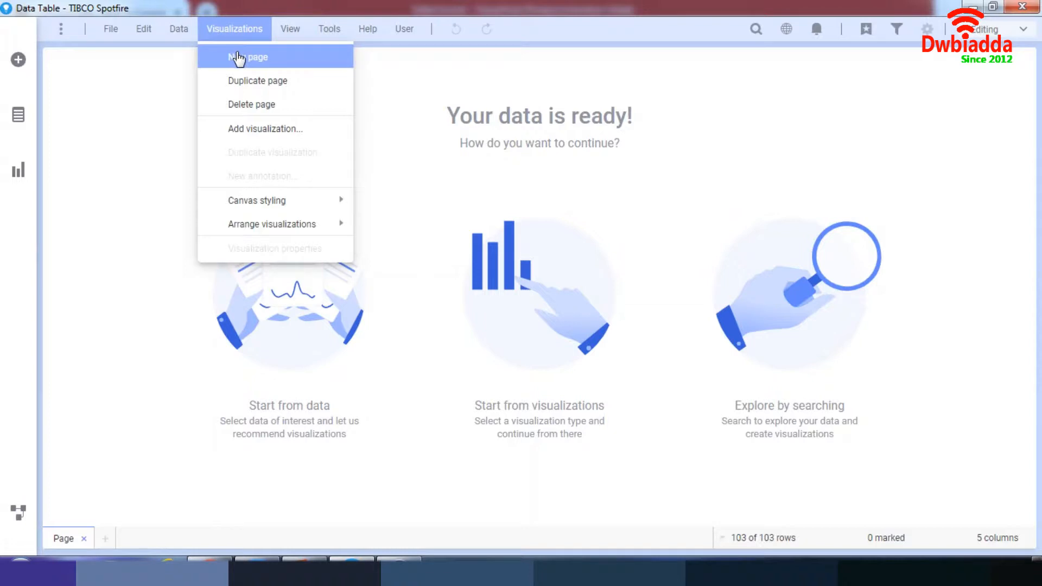
{"action": "left_click", "coordinate": [248, 58]}
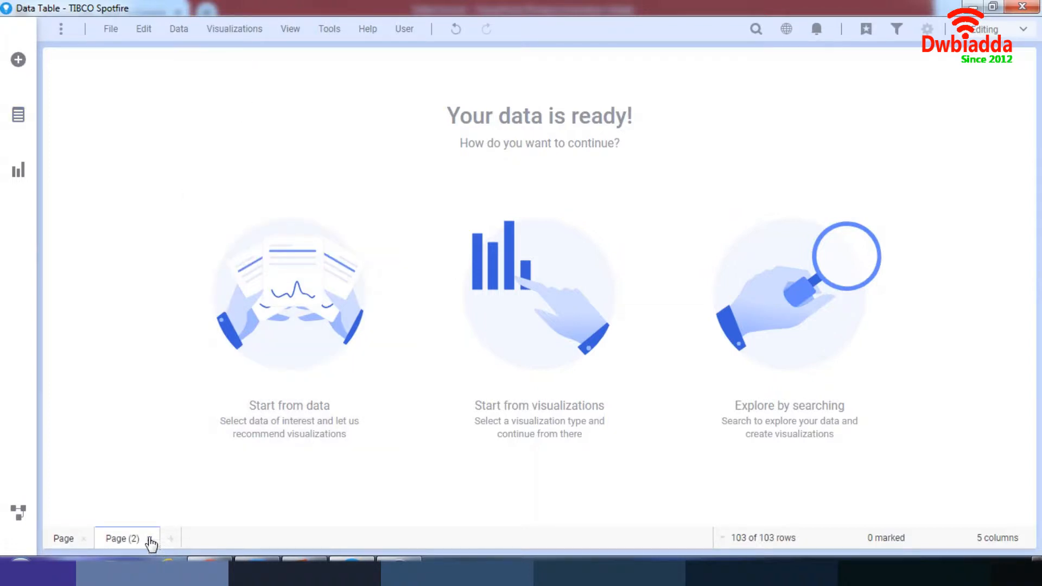
{"action": "left_click", "coordinate": [235, 28]}
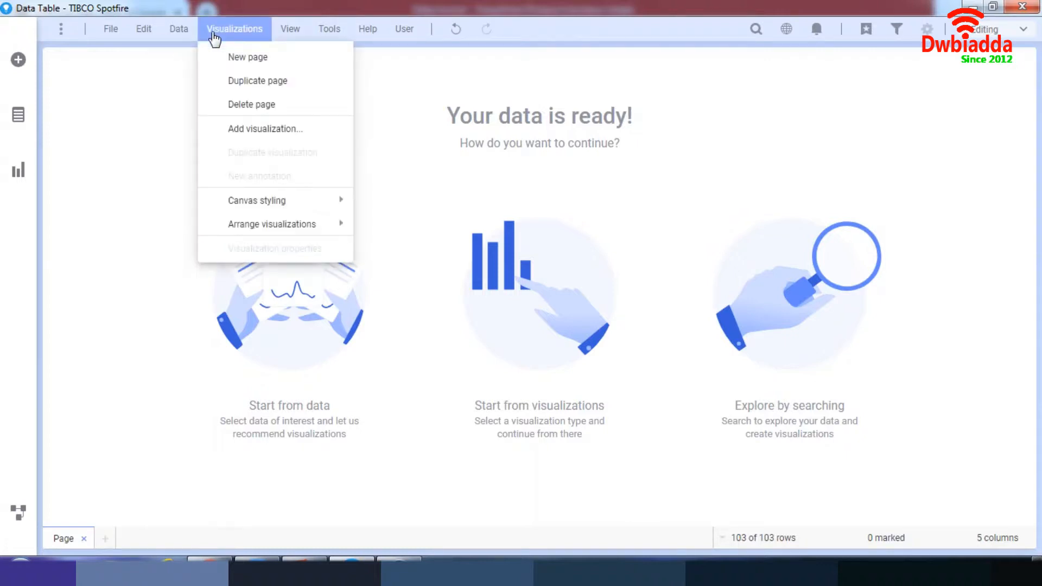
{"action": "mouse_move", "coordinate": [264, 128]}
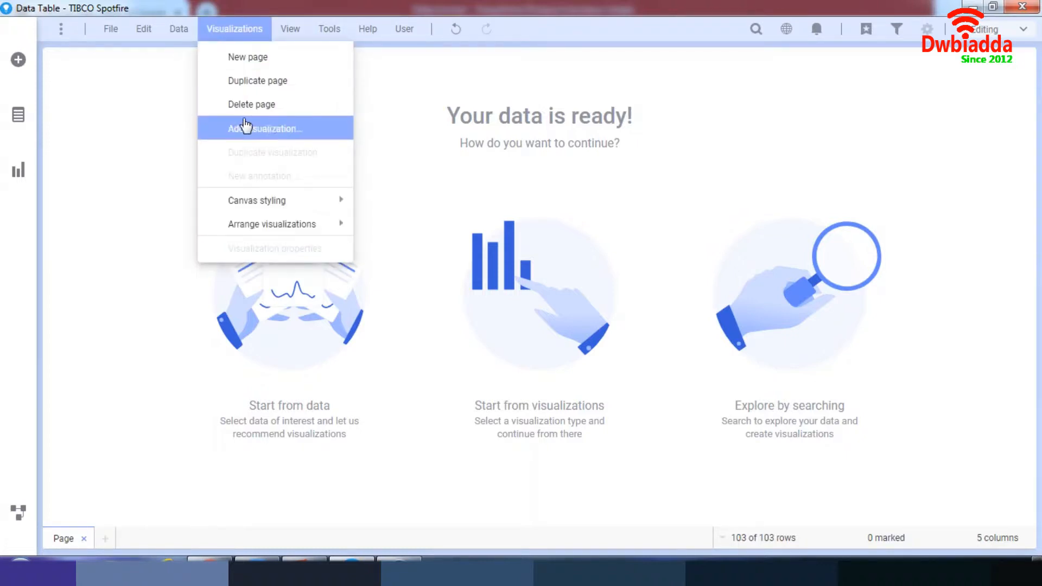
{"action": "left_click", "coordinate": [265, 128]}
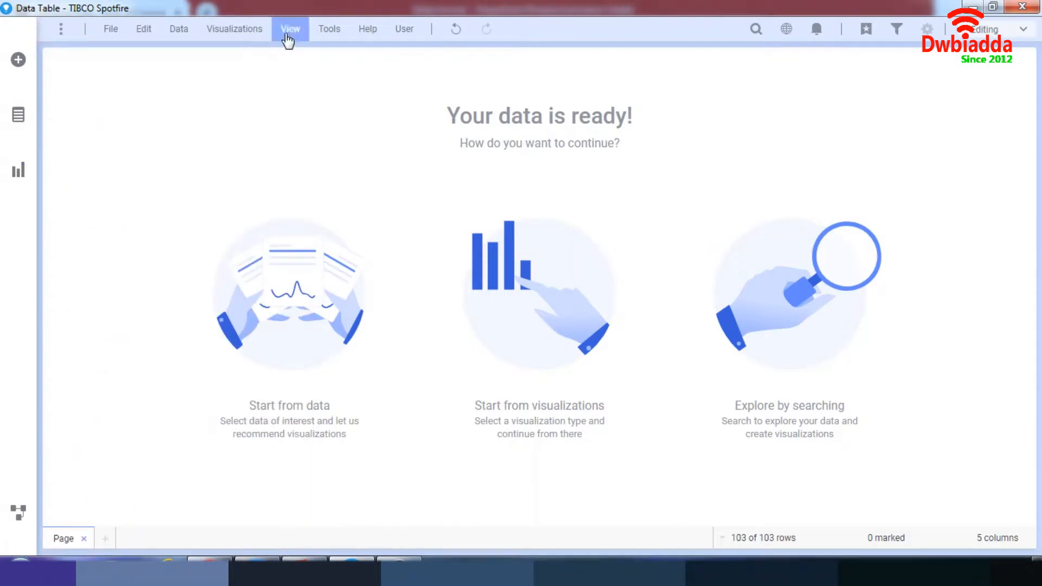
{"action": "left_click", "coordinate": [290, 28]}
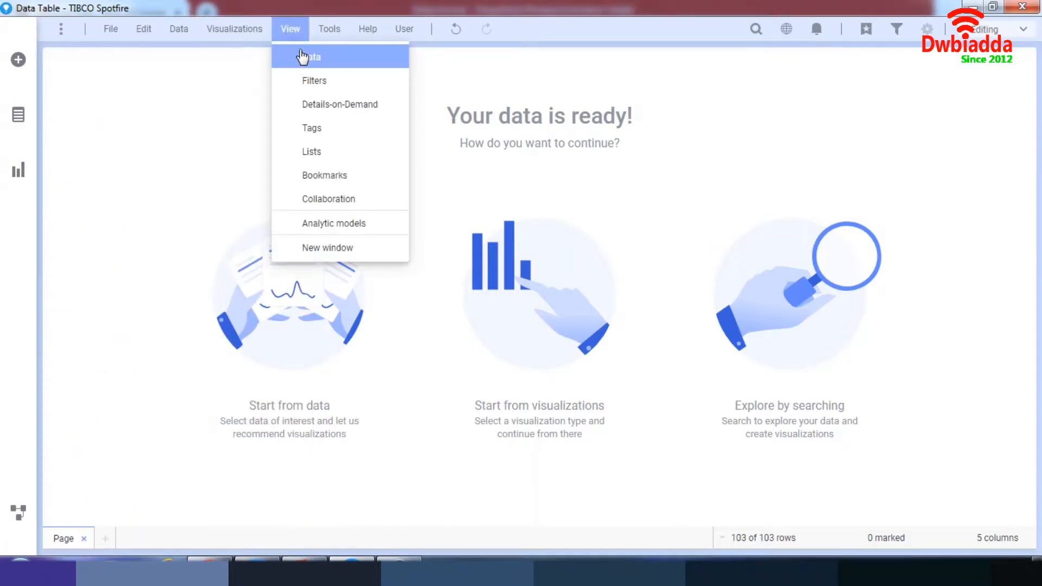
{"action": "mouse_move", "coordinate": [332, 104]}
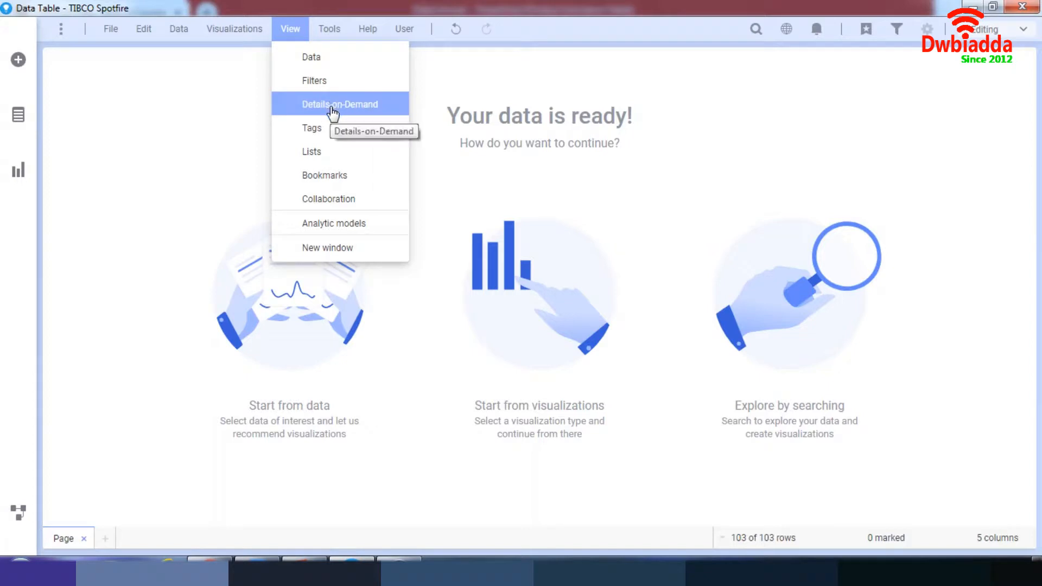
{"action": "mouse_move", "coordinate": [312, 151]}
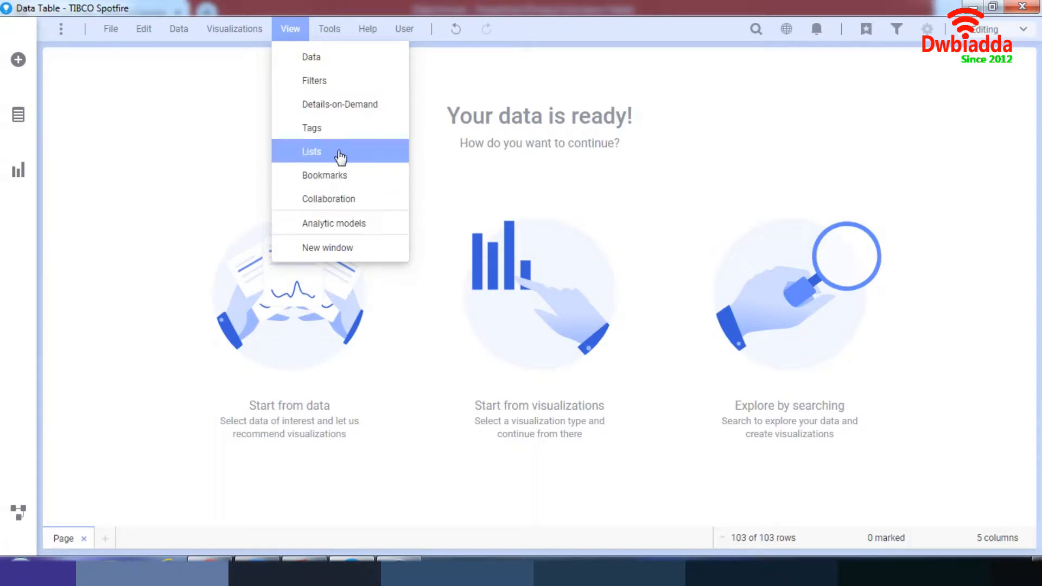
{"action": "left_click", "coordinate": [328, 28]}
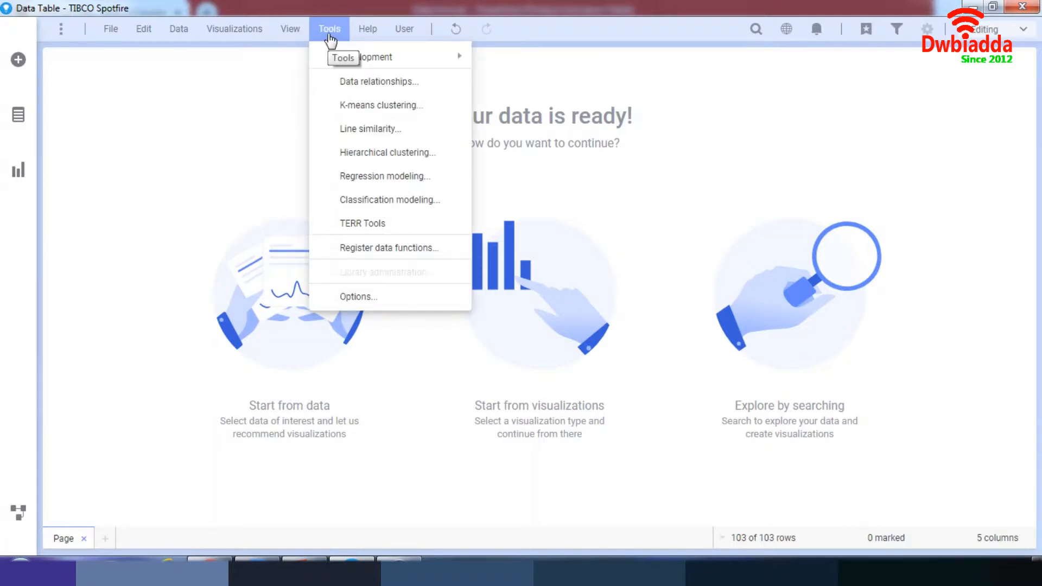
{"action": "mouse_move", "coordinate": [366, 57]}
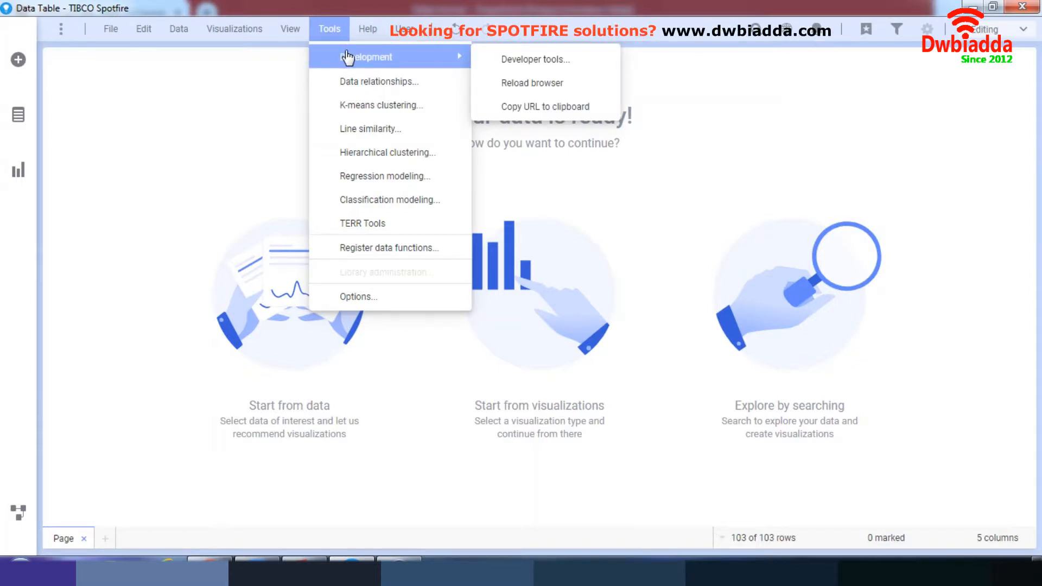
{"action": "mouse_move", "coordinate": [390, 200]}
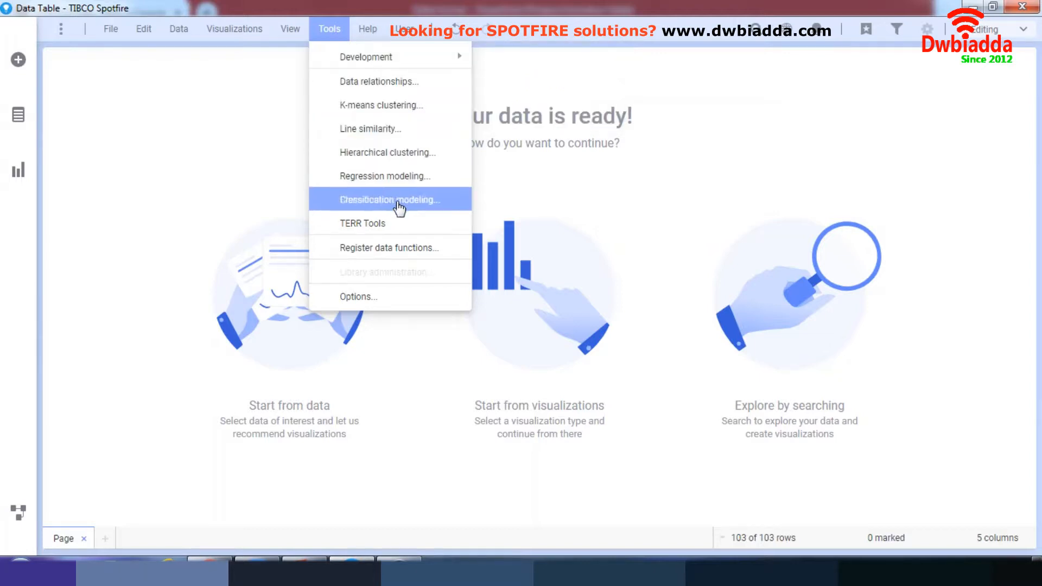
{"action": "mouse_move", "coordinate": [404, 251]}
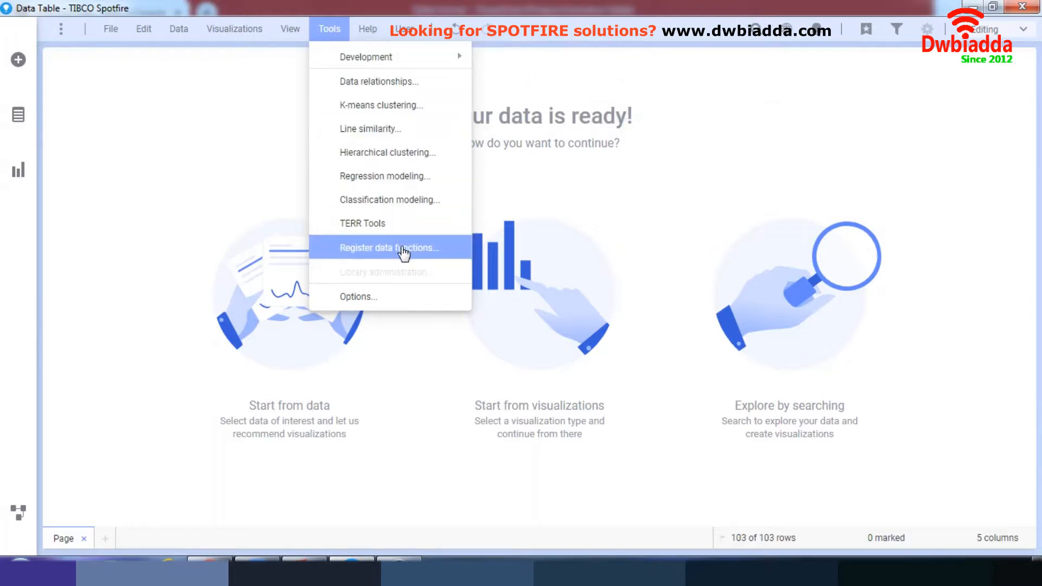
{"action": "left_click", "coordinate": [367, 29]}
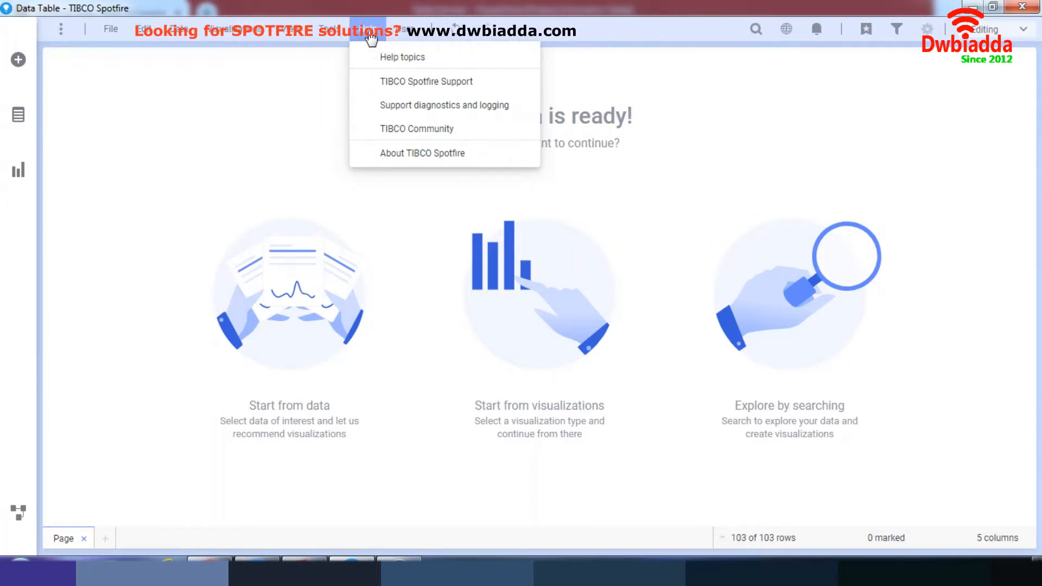
{"action": "left_click", "coordinate": [404, 28]}
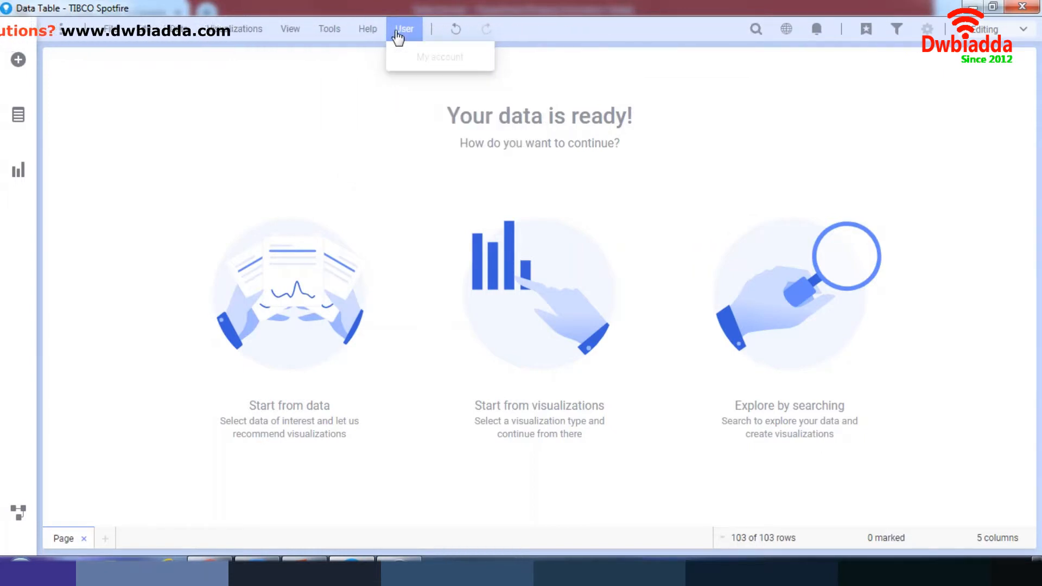
{"action": "mouse_move", "coordinate": [405, 28]}
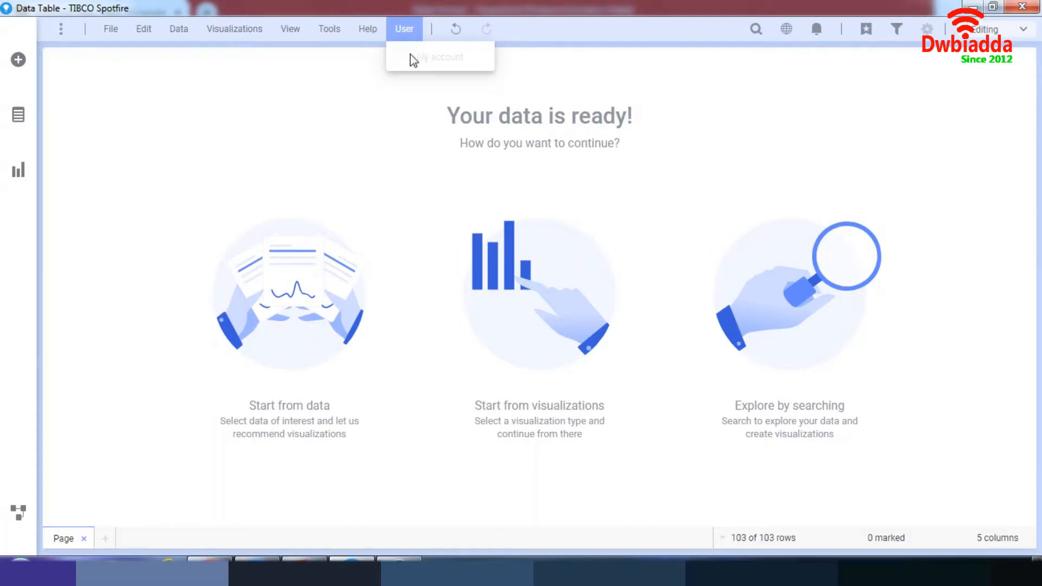
{"action": "mouse_move", "coordinate": [432, 70]}
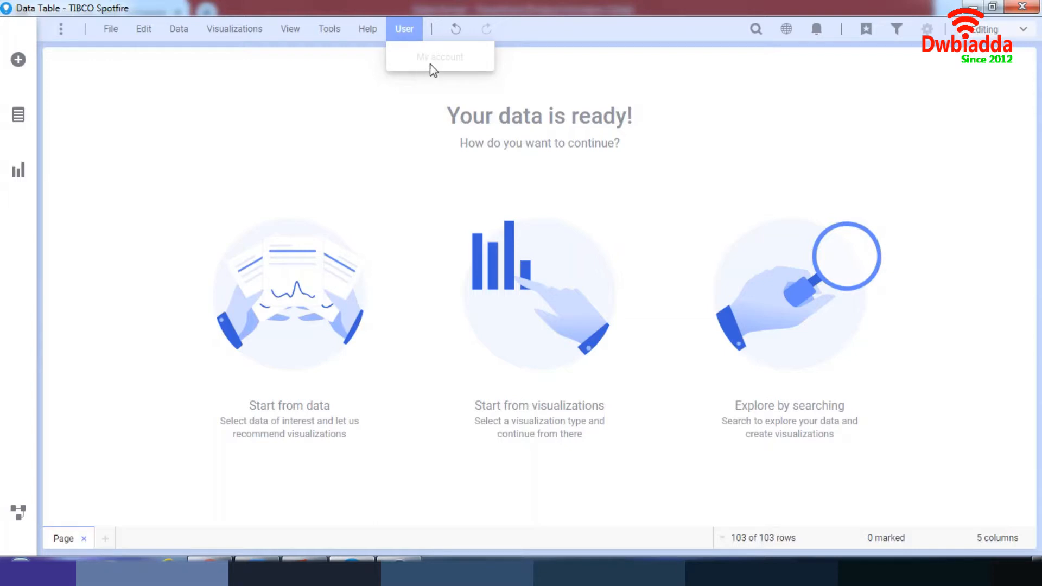
{"action": "mouse_move", "coordinate": [339, 70]}
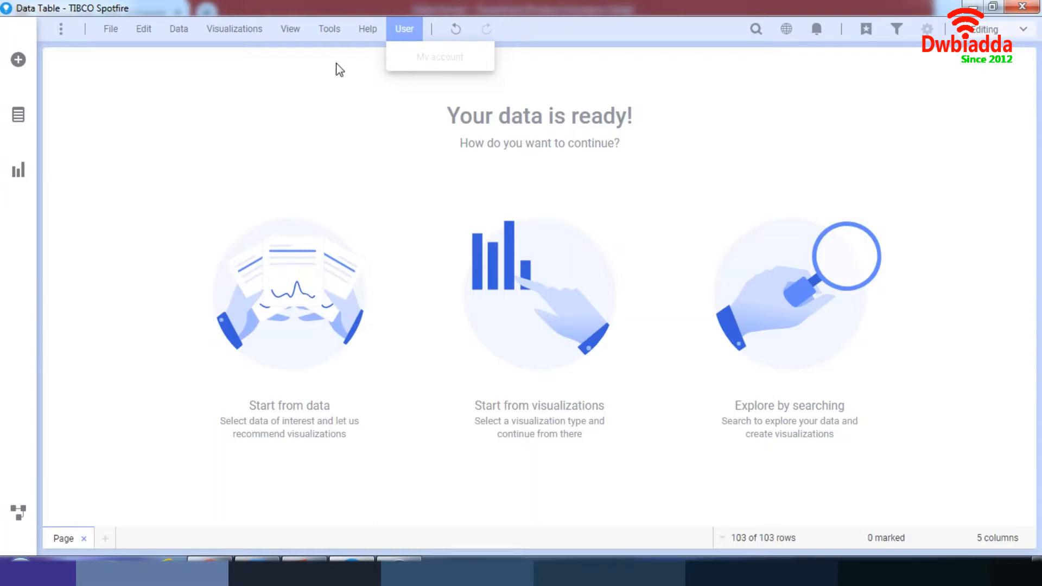
{"action": "mouse_move", "coordinate": [19, 59]}
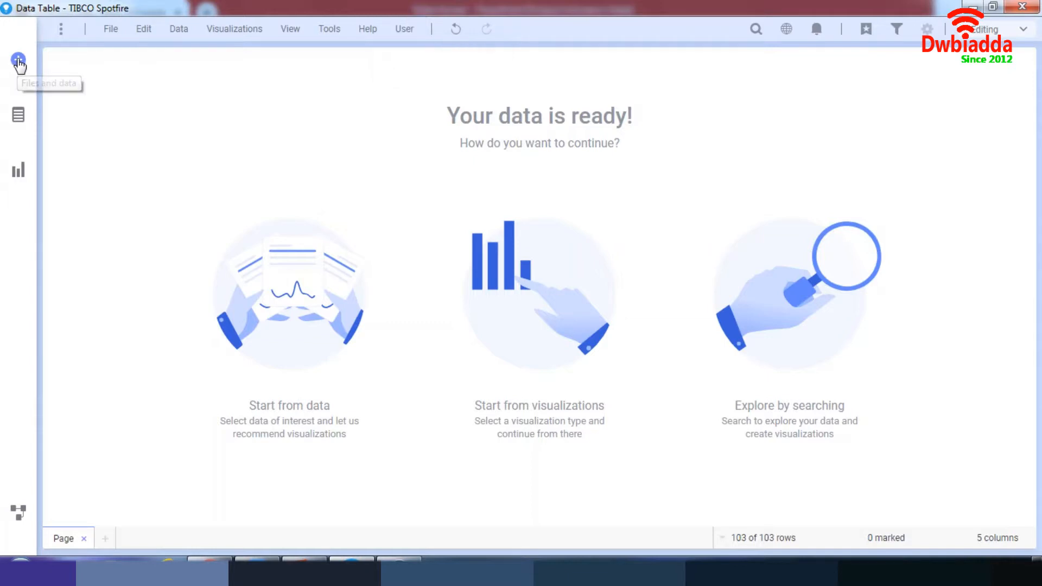
{"action": "left_click", "coordinate": [18, 63]}
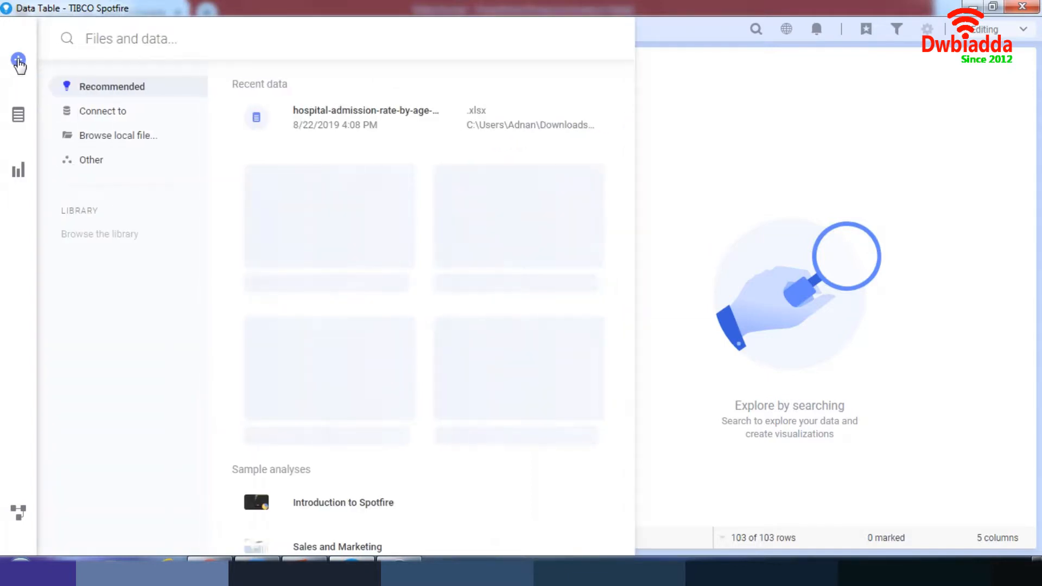
{"action": "left_click", "coordinate": [91, 159]}
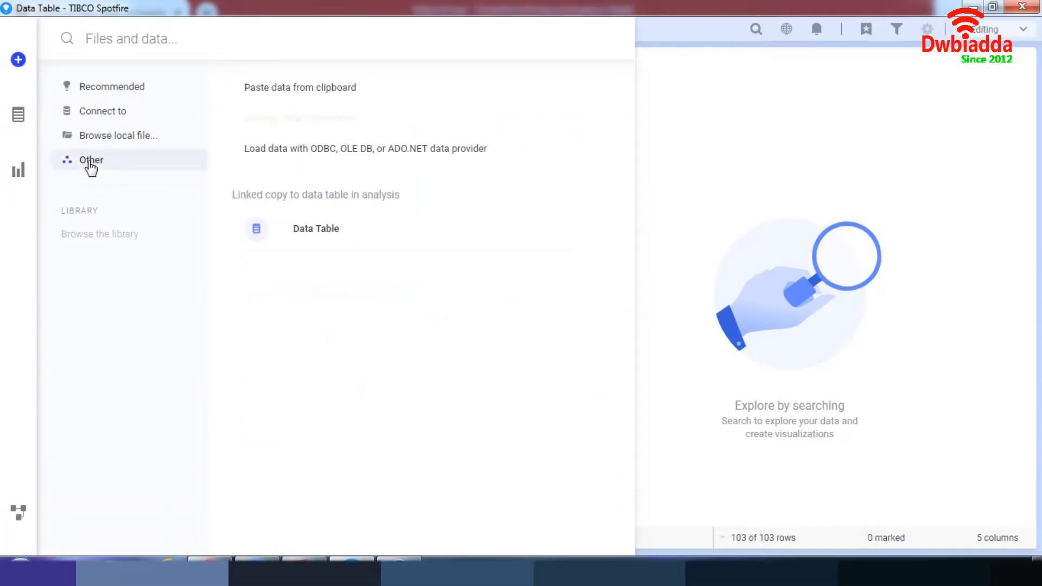
{"action": "mouse_move", "coordinate": [295, 108]}
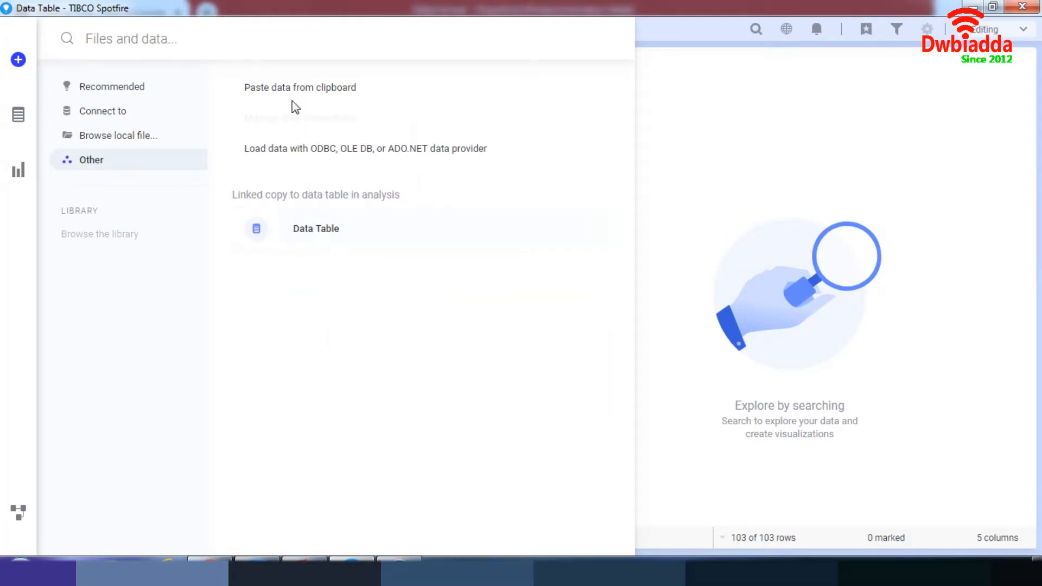
{"action": "mouse_move", "coordinate": [119, 134]}
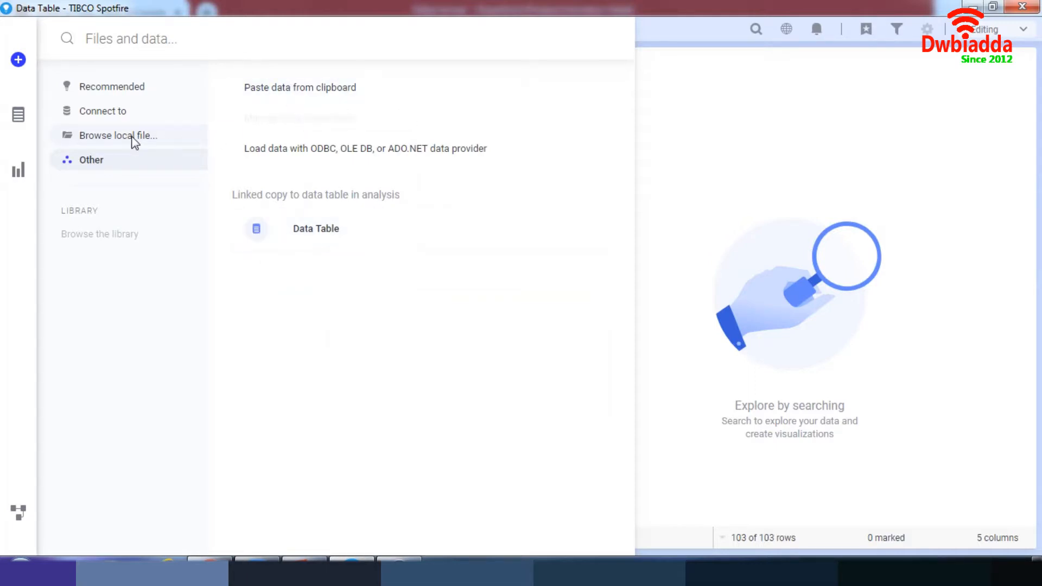
{"action": "left_click", "coordinate": [118, 134]}
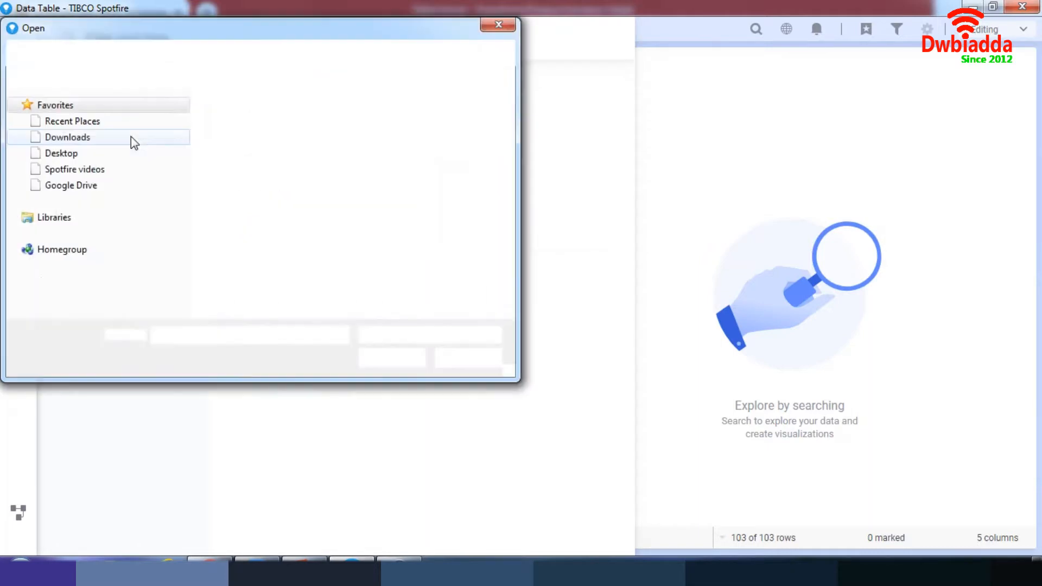
{"action": "left_click", "coordinate": [68, 136]}
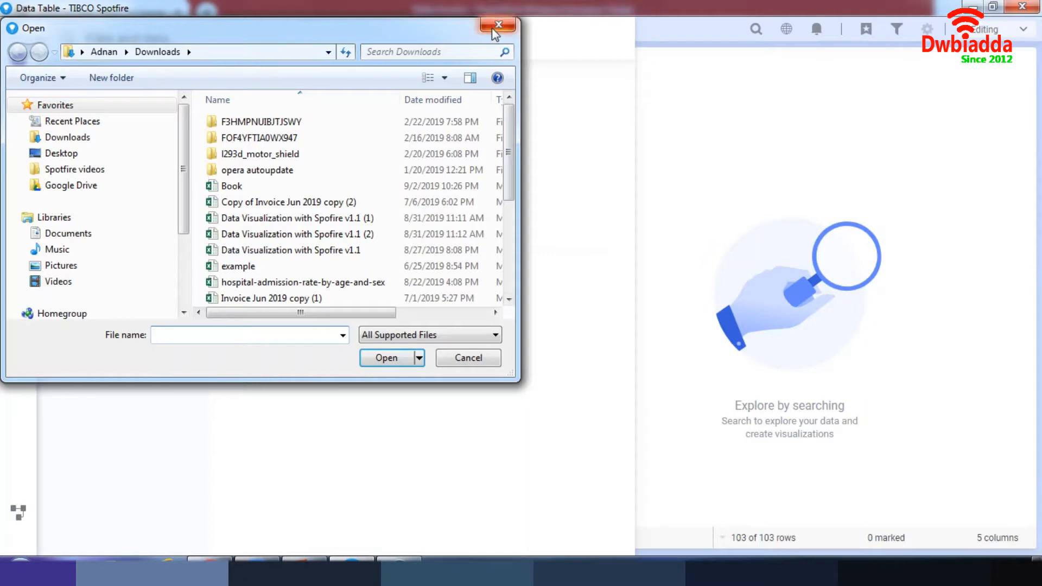
{"action": "left_click", "coordinate": [498, 25]}
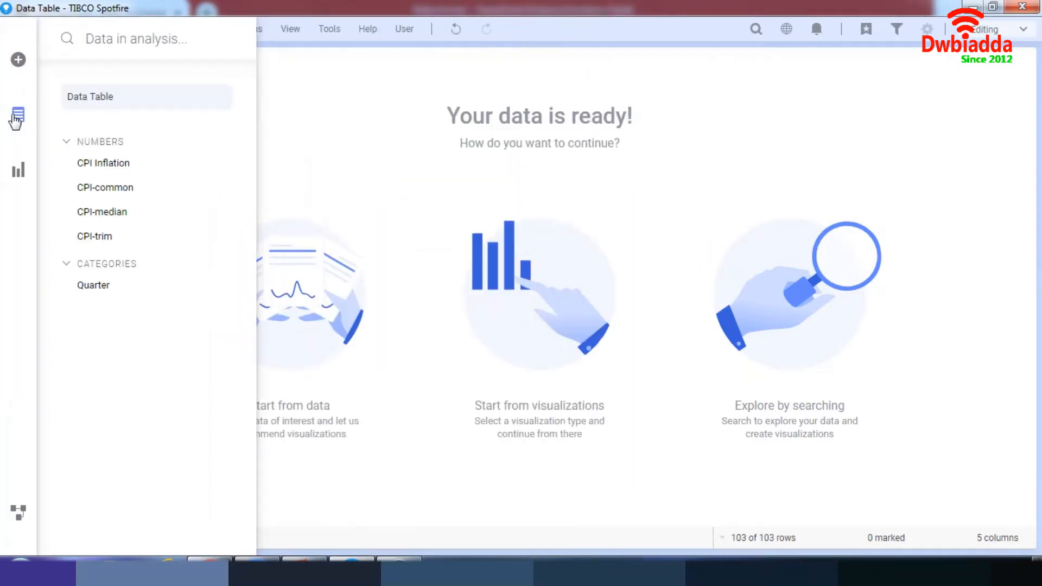
{"action": "mouse_move", "coordinate": [92, 129]}
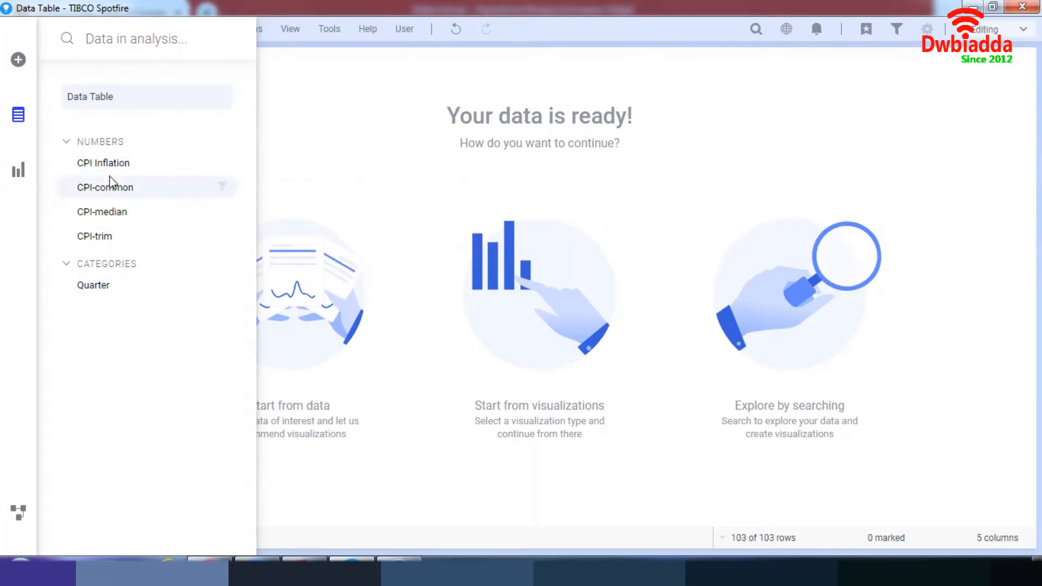
{"action": "mouse_move", "coordinate": [105, 186]}
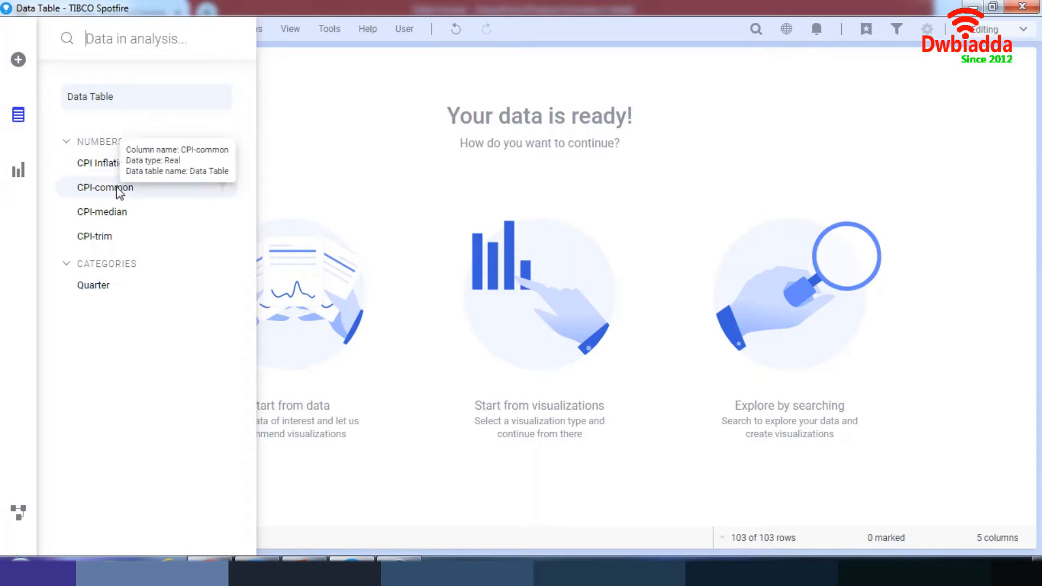
{"action": "mouse_move", "coordinate": [124, 304]}
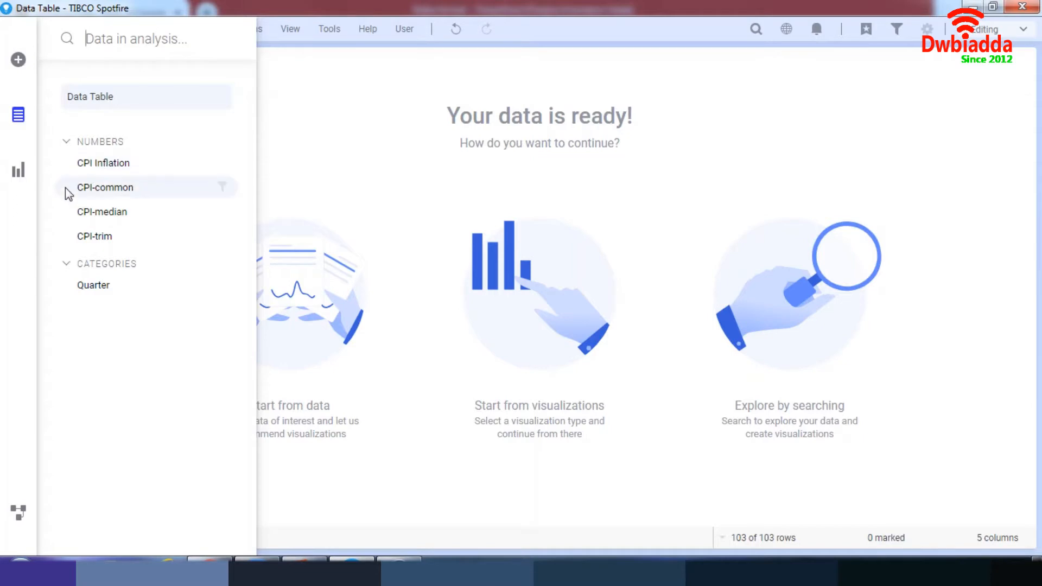
Browse the visualization types list up and down and dismiss it without adding a chart
{"action": "left_click", "coordinate": [19, 171]}
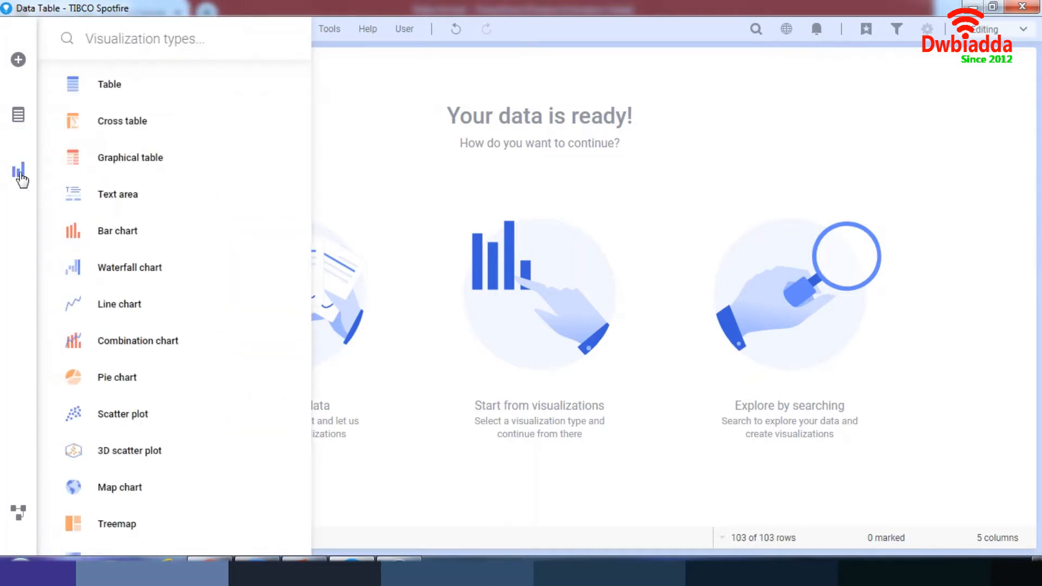
{"action": "scroll", "scroll_direction": "down", "scroll_amount": 3}
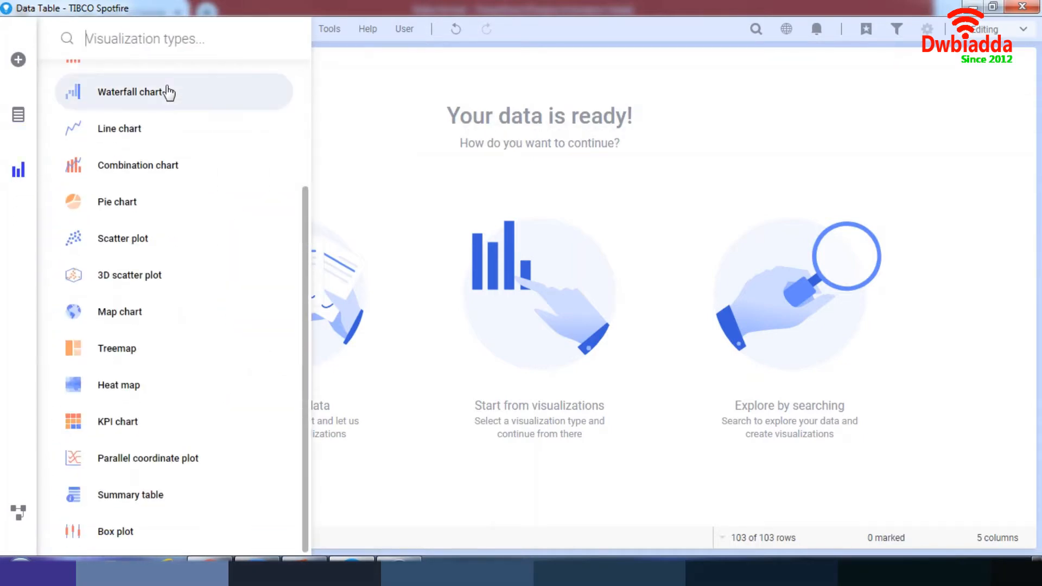
{"action": "scroll", "scroll_direction": "up", "scroll_amount": 3}
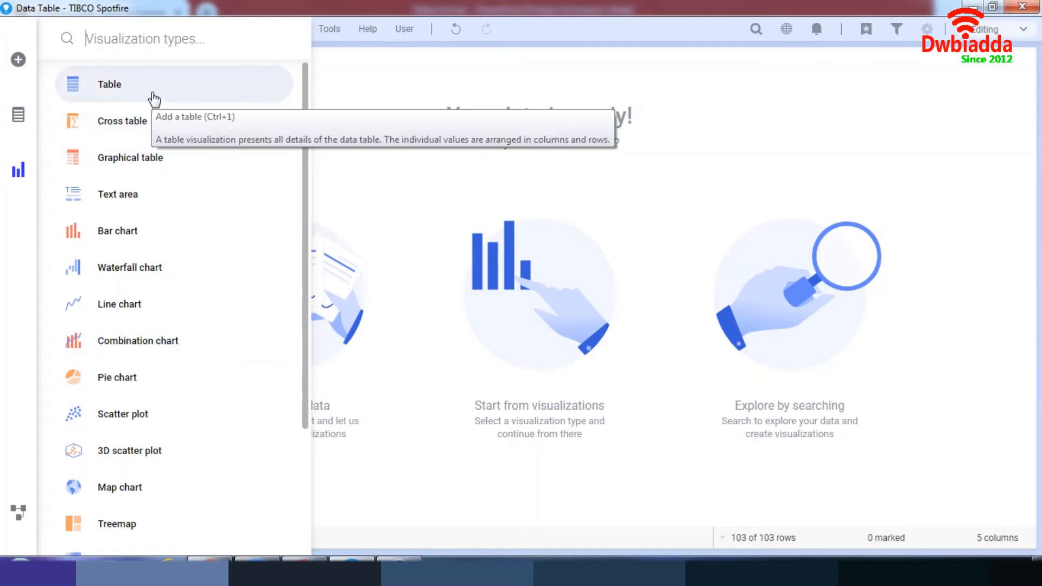
{"action": "mouse_move", "coordinate": [170, 173]}
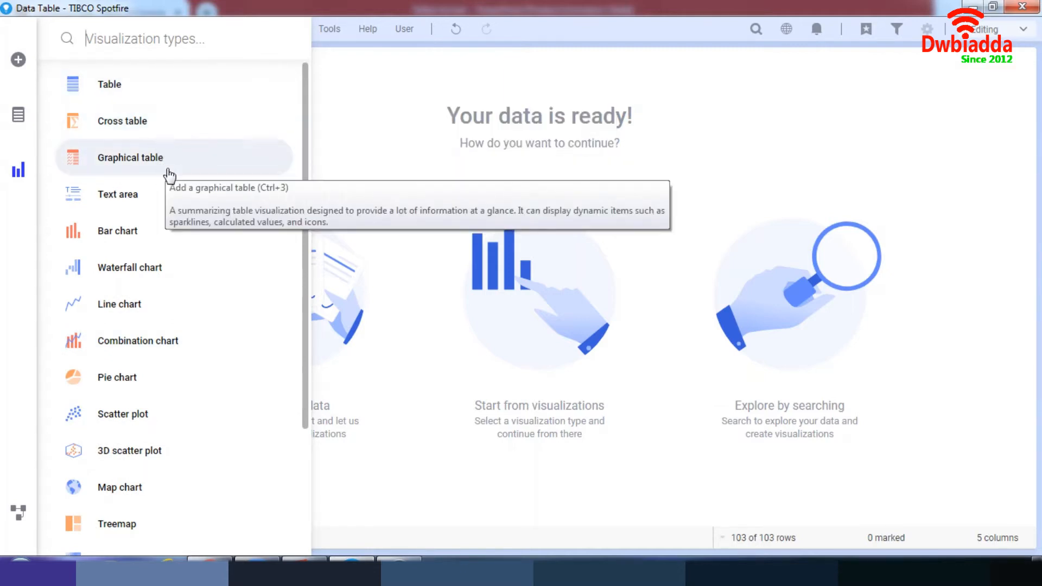
{"action": "mouse_move", "coordinate": [176, 235]}
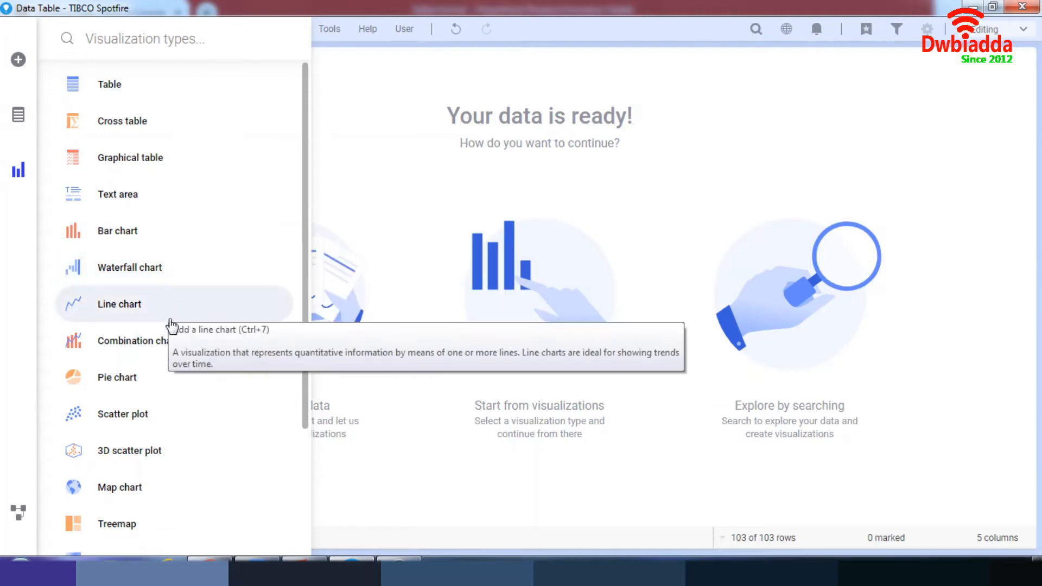
{"action": "scroll", "scroll_direction": "down", "scroll_amount": 3}
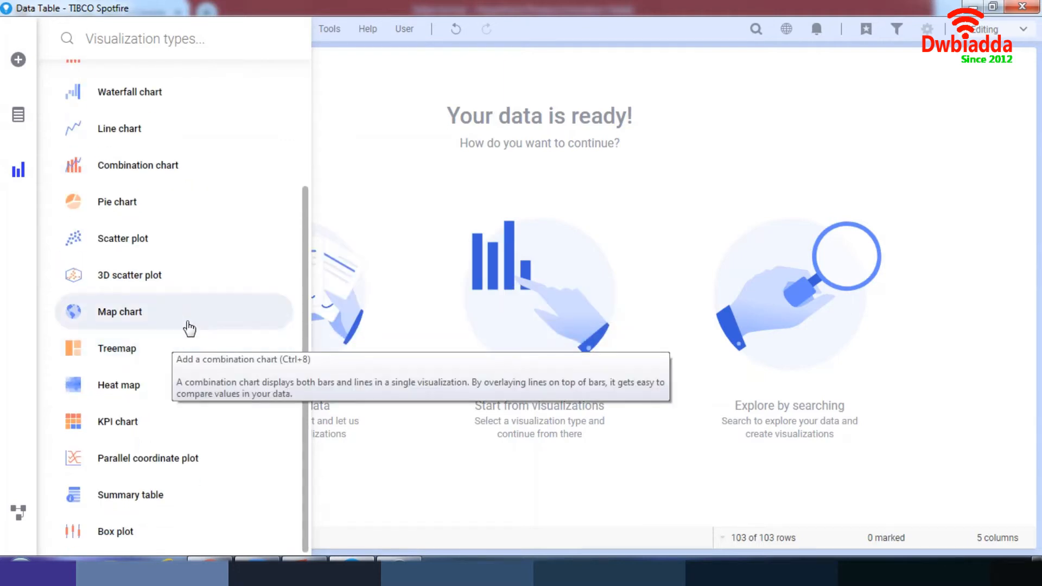
{"action": "mouse_move", "coordinate": [166, 253]}
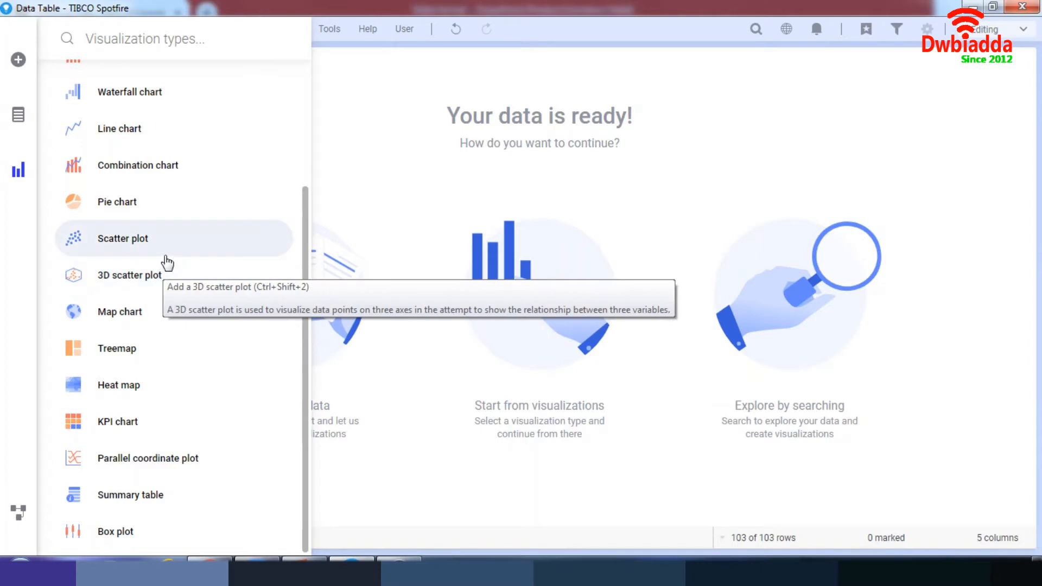
{"action": "scroll", "scroll_direction": "up", "scroll_amount": 3}
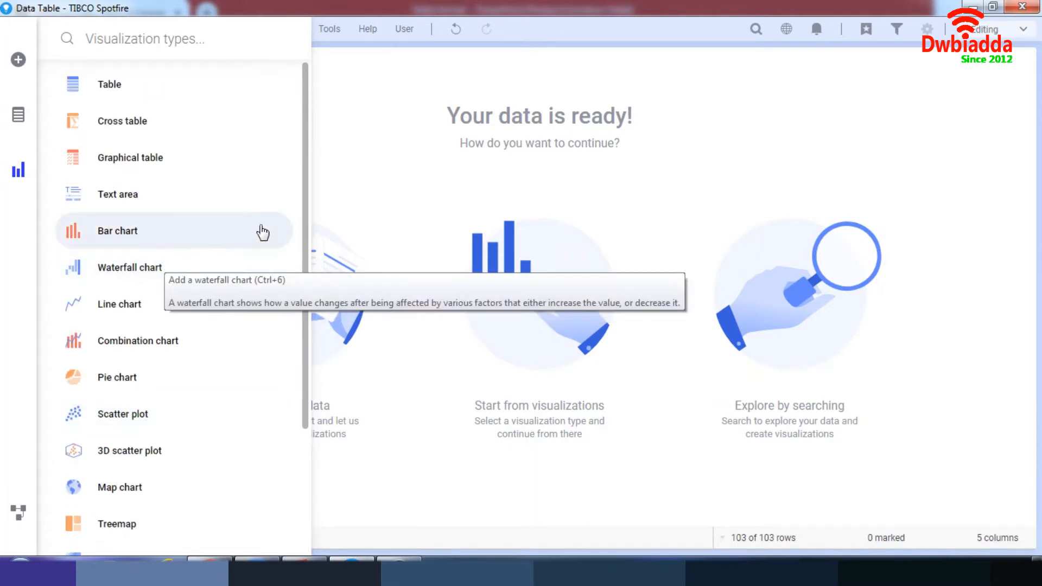
{"action": "mouse_move", "coordinate": [273, 221]}
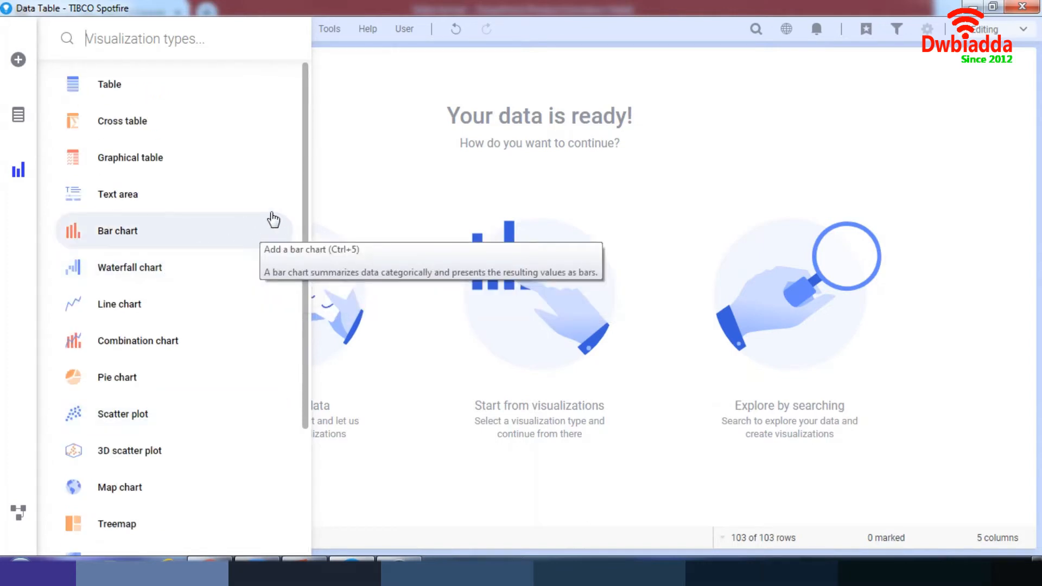
{"action": "left_click", "coordinate": [579, 335]}
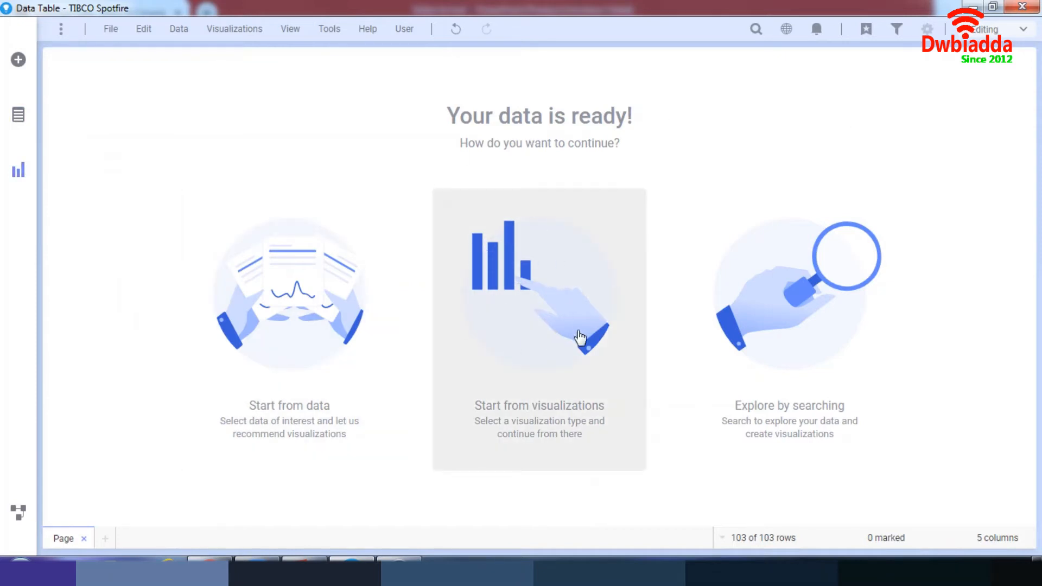
{"action": "mouse_move", "coordinate": [260, 61]}
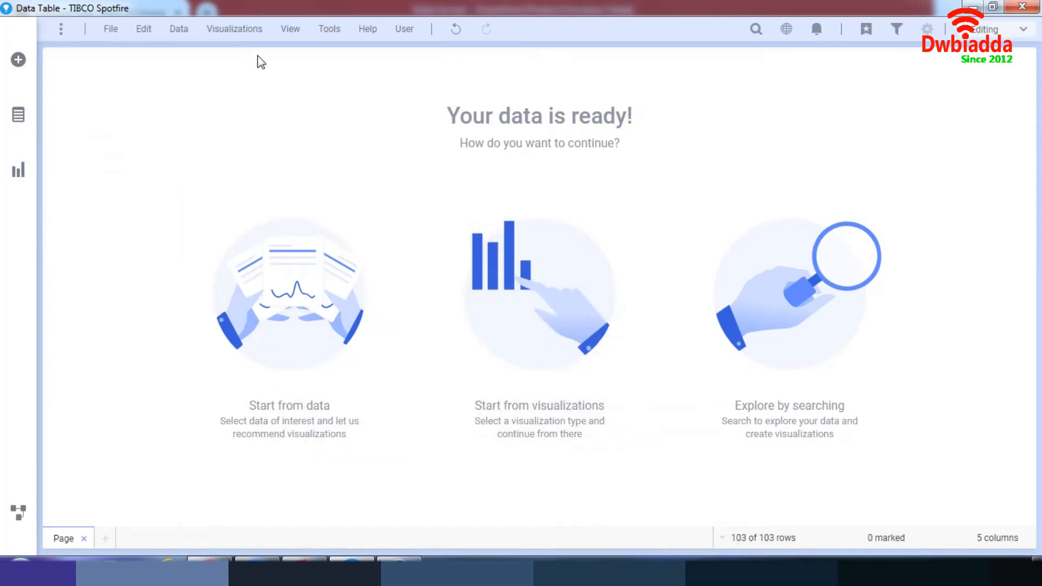
Choose Bar chart so Spotfire builds the Distribution – CPI Inflation row-count chart
{"action": "left_click", "coordinate": [540, 294]}
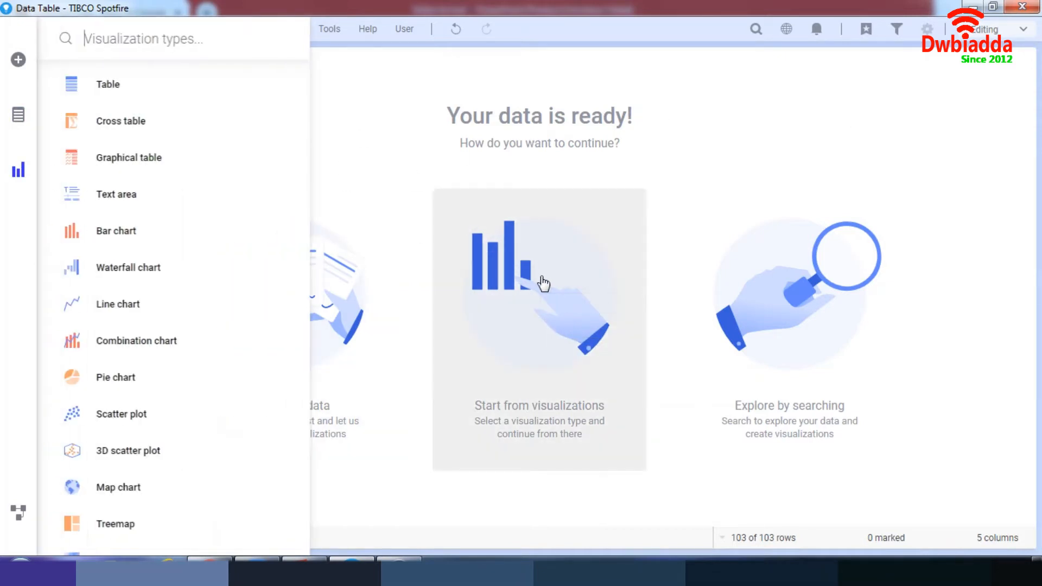
{"action": "mouse_move", "coordinate": [109, 90]}
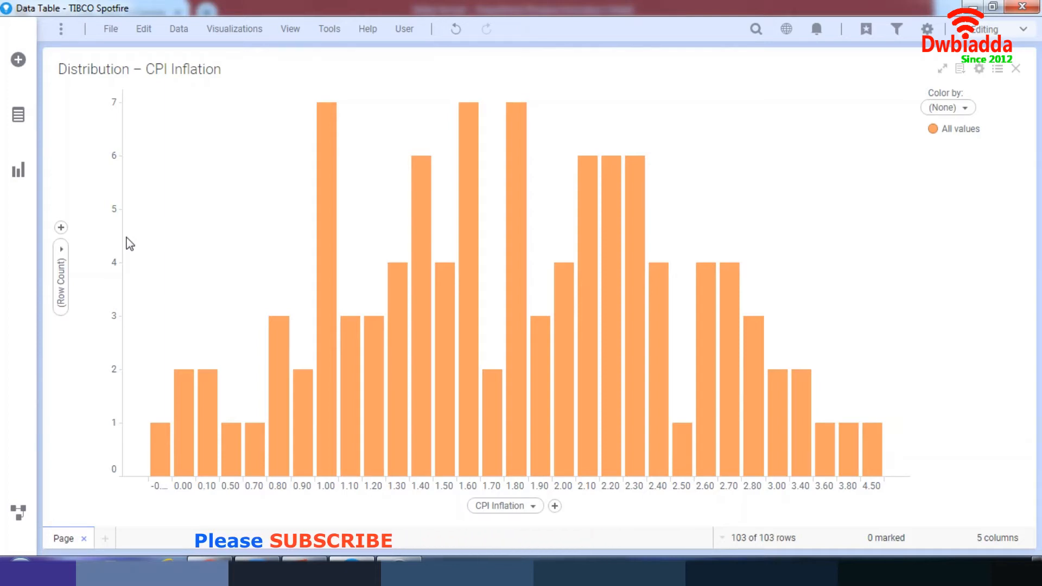
{"action": "mouse_move", "coordinate": [306, 289]}
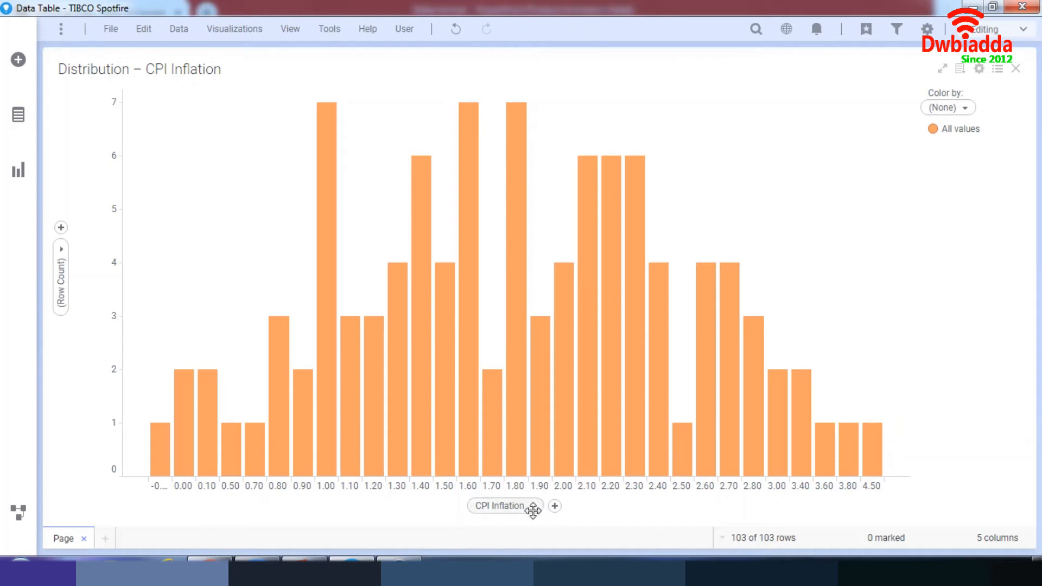
{"action": "mouse_move", "coordinate": [61, 286]}
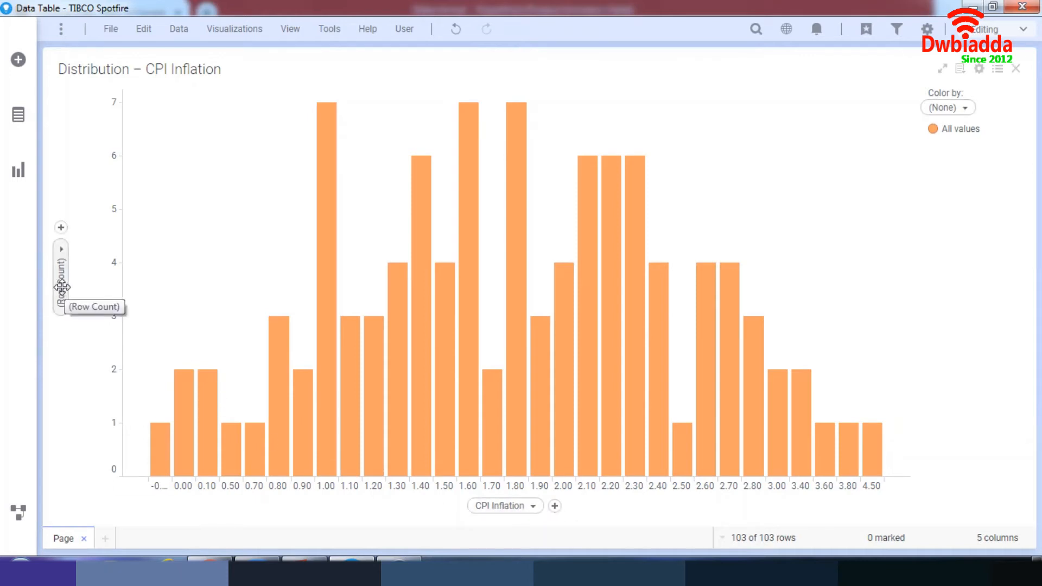
{"action": "mouse_move", "coordinate": [570, 472]}
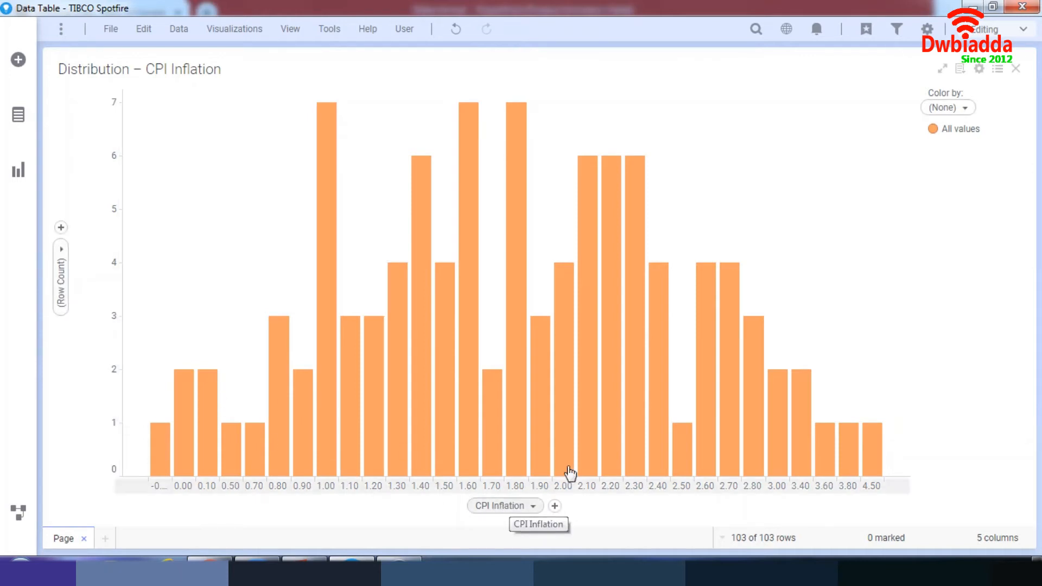
{"action": "mouse_move", "coordinate": [158, 71]}
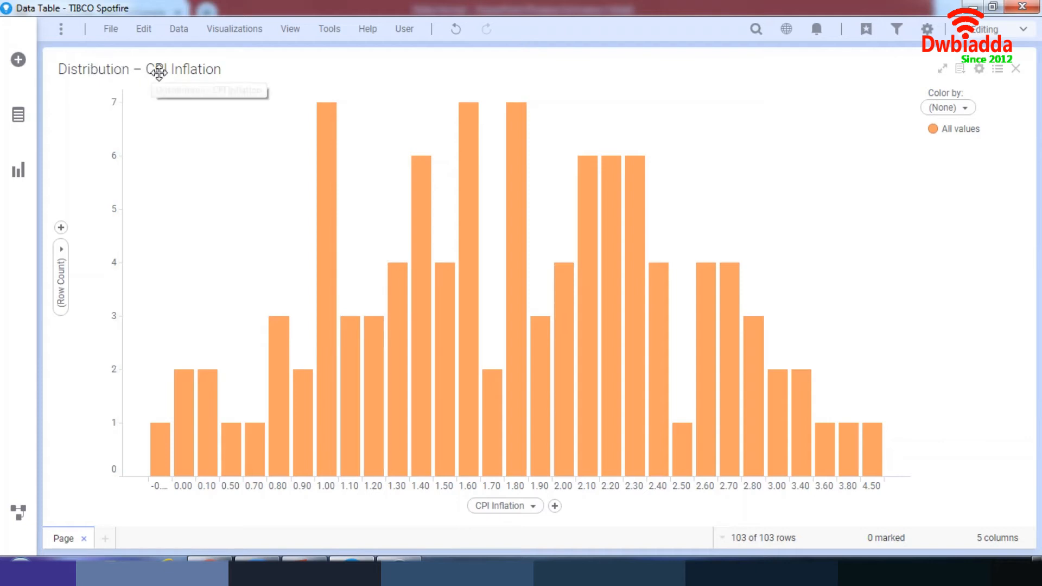
{"action": "mouse_move", "coordinate": [874, 441]}
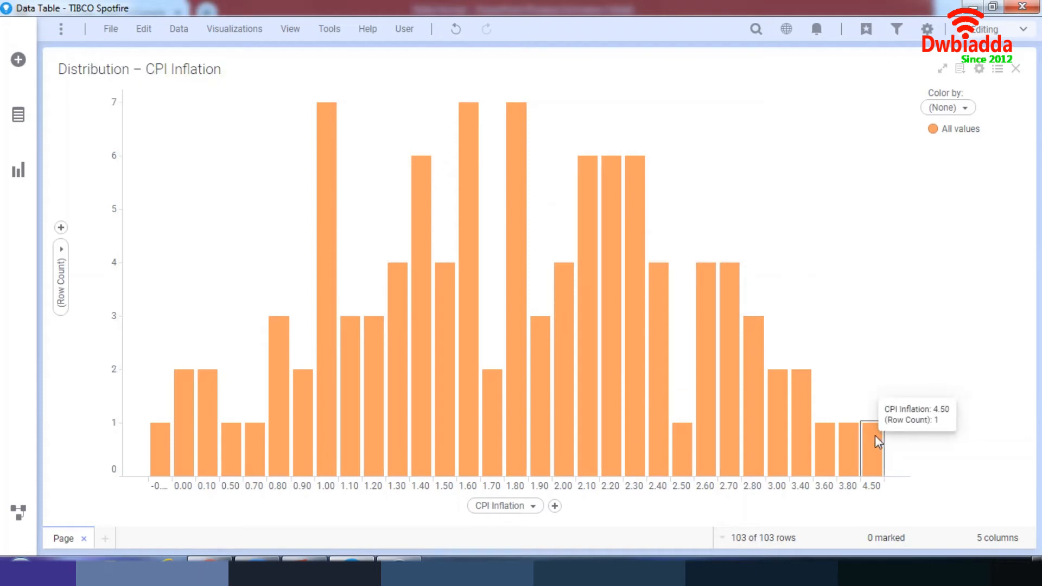
{"action": "mouse_move", "coordinate": [771, 428]}
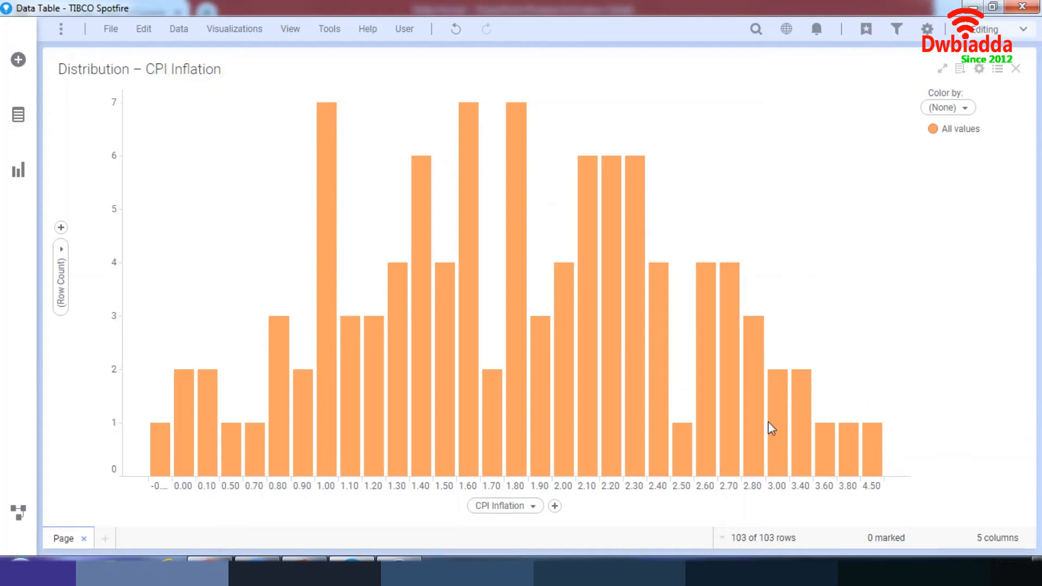
{"action": "mouse_move", "coordinate": [1029, 67]}
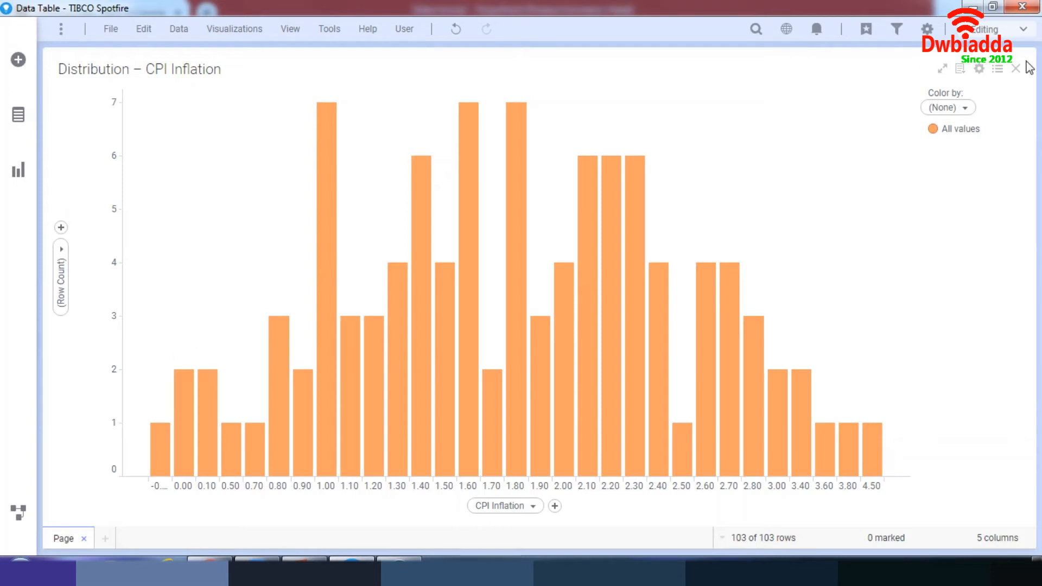
Close the Distribution – CPI Inflation chart, returning to the empty data-ready page
{"action": "left_click", "coordinate": [1016, 68]}
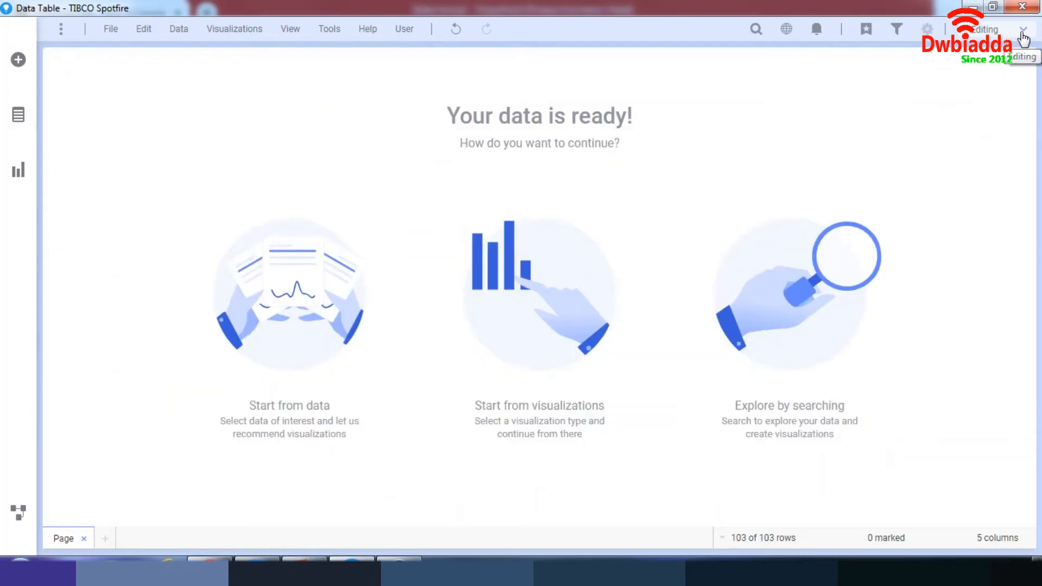
{"action": "left_click", "coordinate": [1023, 28]}
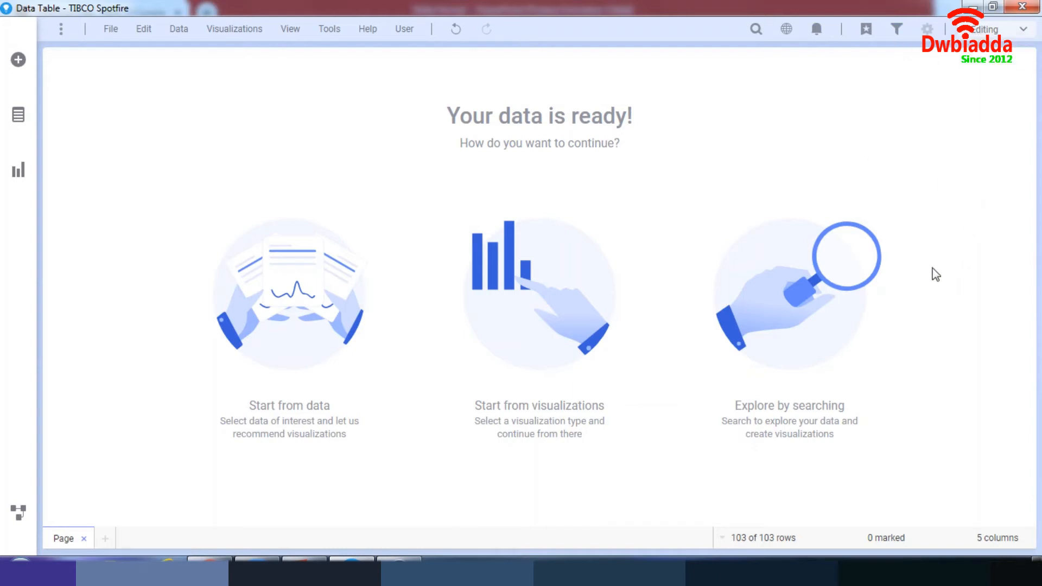
{"action": "mouse_move", "coordinate": [289, 332]}
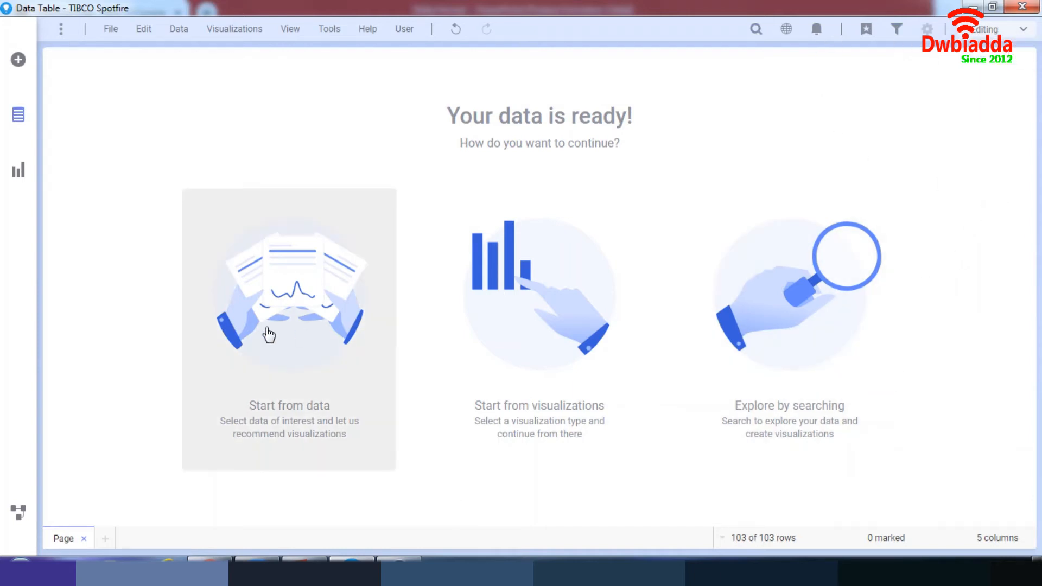
{"action": "mouse_move", "coordinate": [324, 333]}
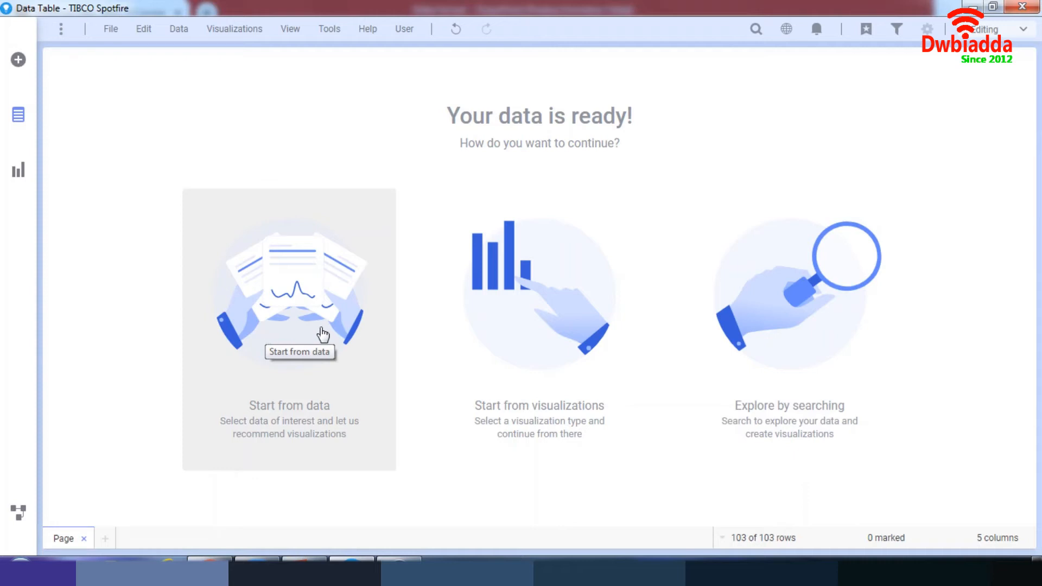
{"action": "mouse_move", "coordinate": [661, 112]}
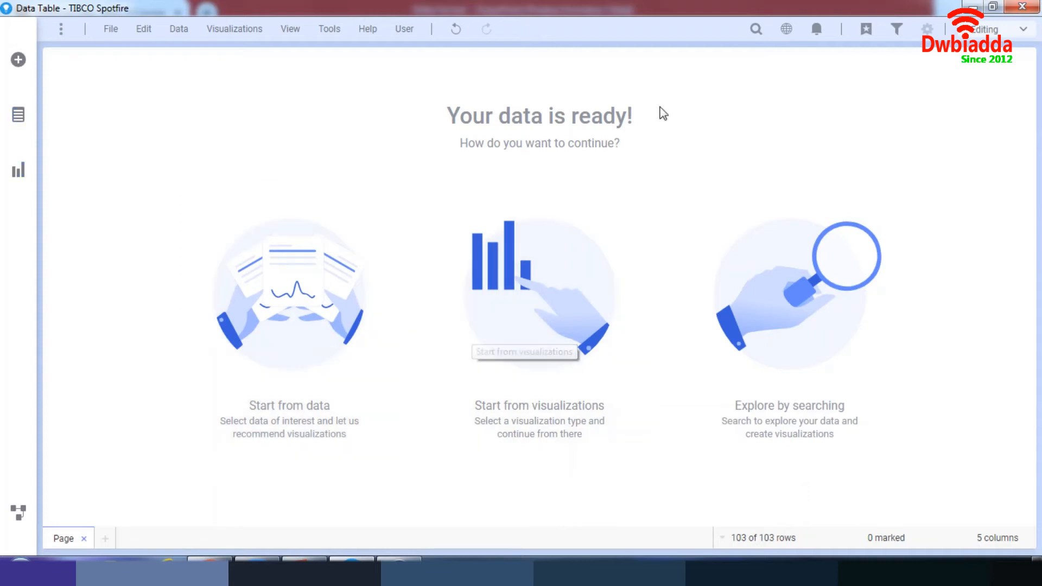
{"action": "mouse_move", "coordinate": [756, 29]}
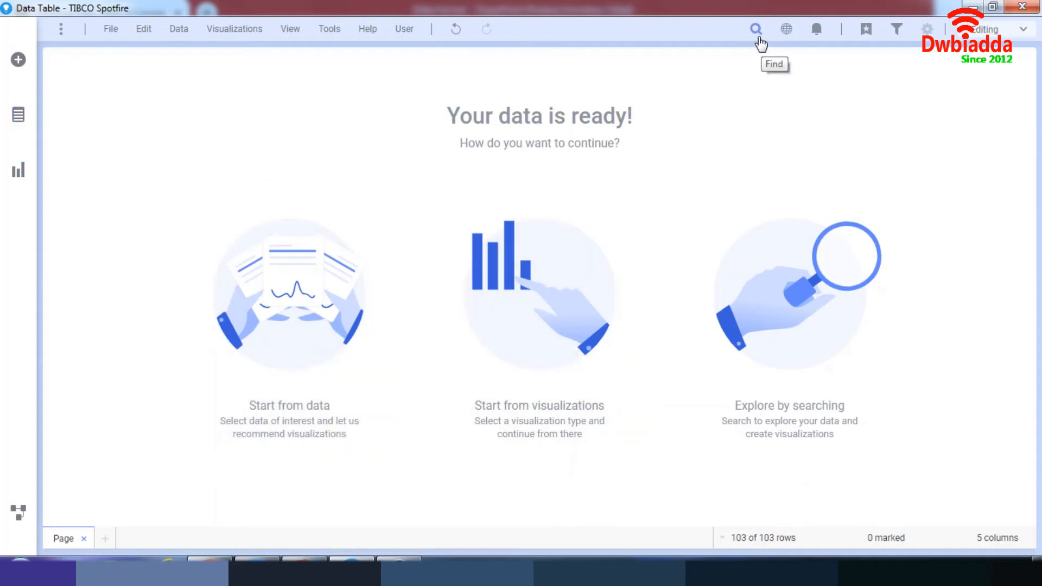
{"action": "mouse_move", "coordinate": [822, 28]}
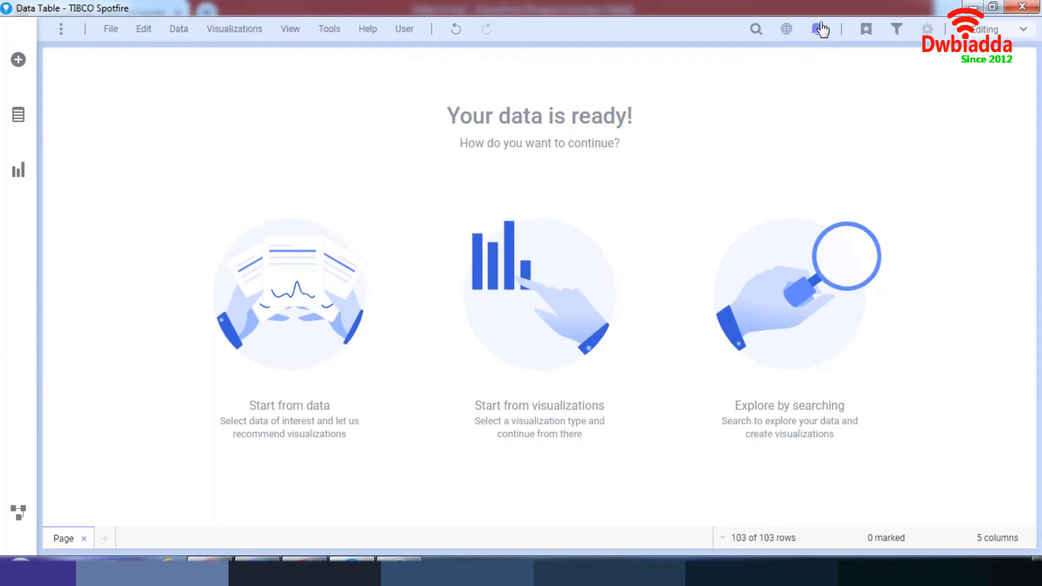
{"action": "mouse_move", "coordinate": [866, 28]}
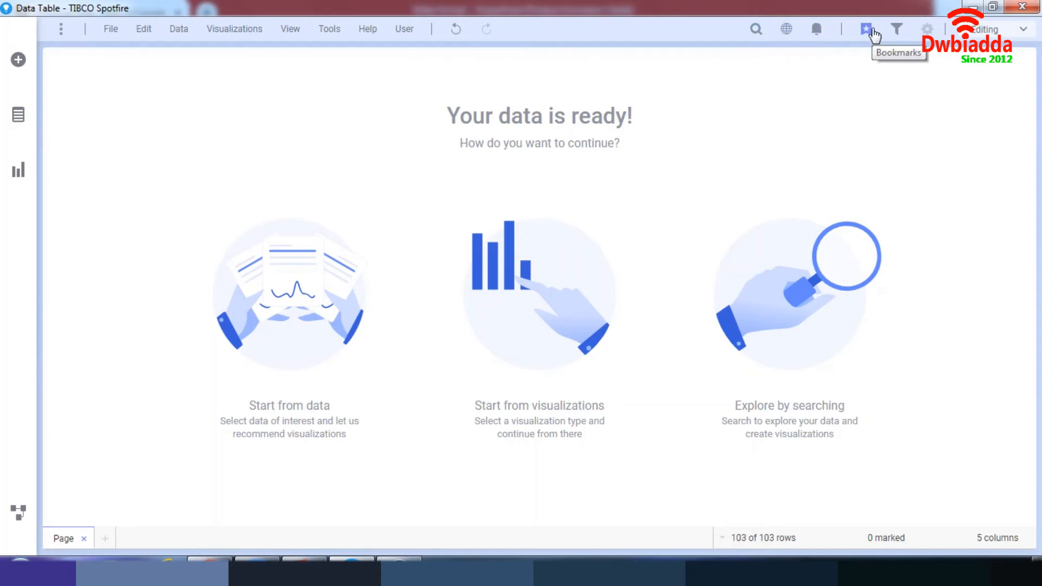
{"action": "mouse_move", "coordinate": [926, 31]}
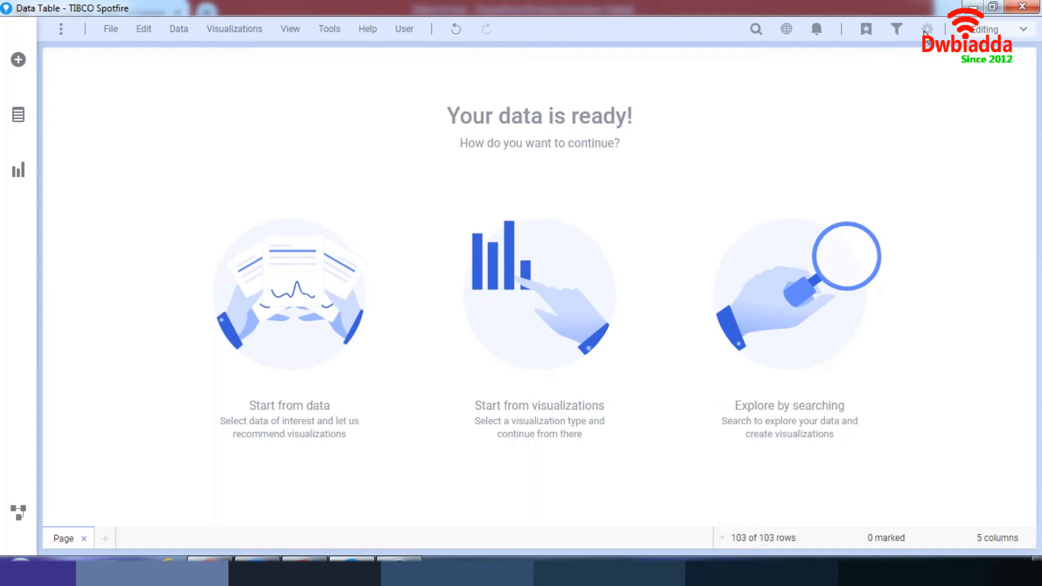
{"action": "mouse_move", "coordinate": [929, 456]}
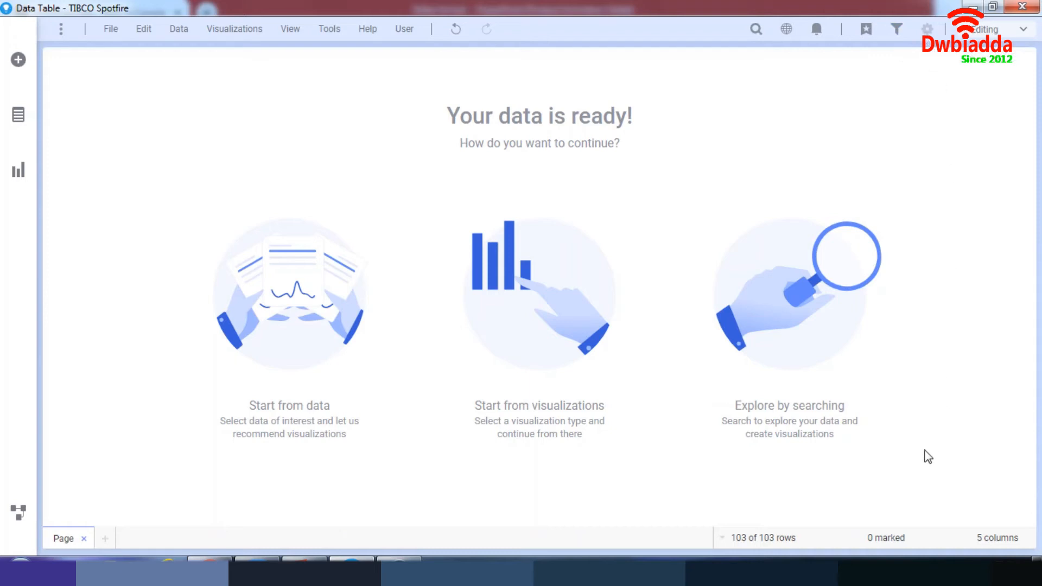
{"action": "mouse_move", "coordinate": [724, 534]}
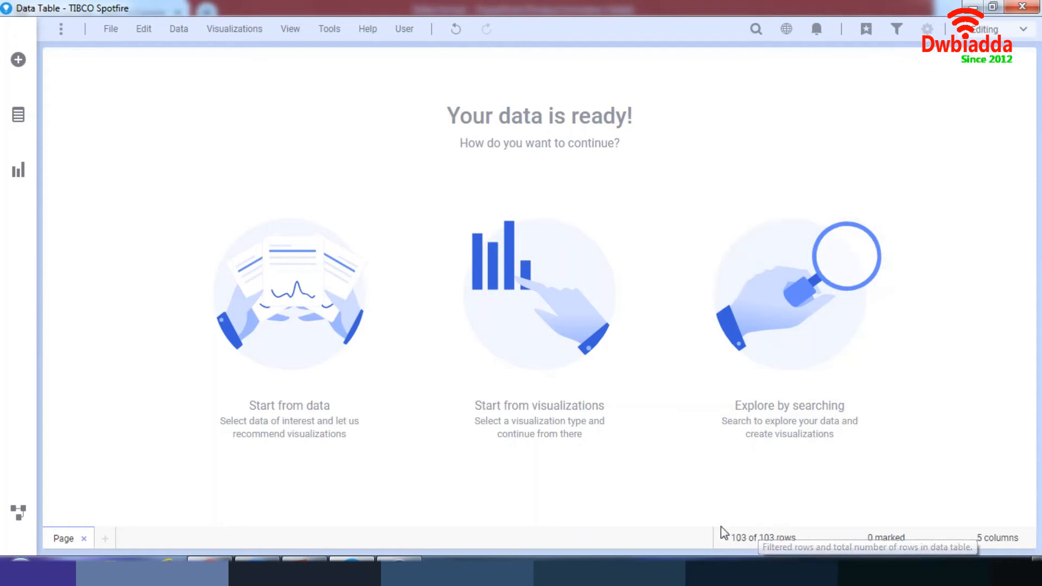
{"action": "mouse_move", "coordinate": [752, 542]}
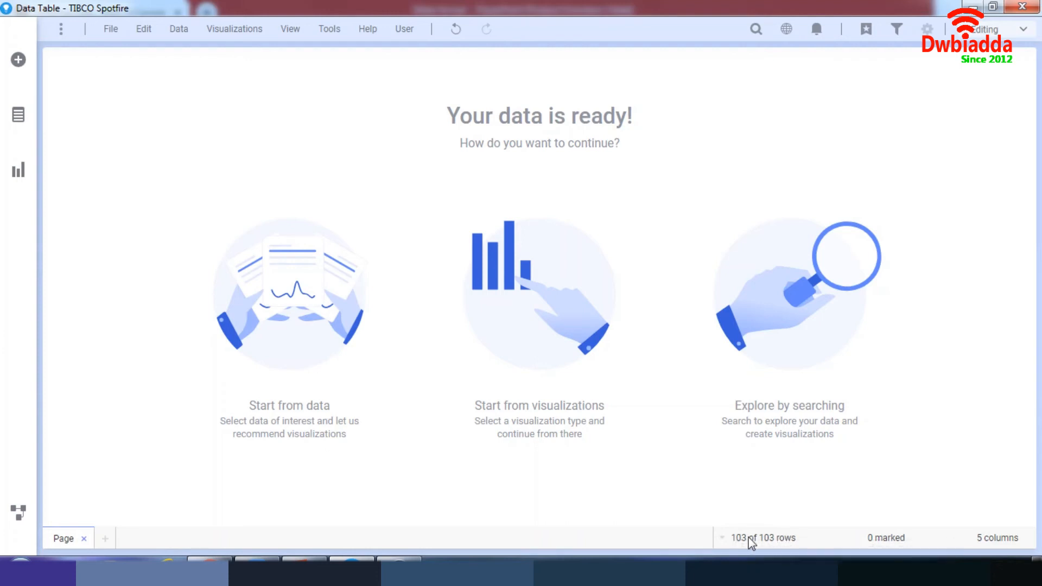
{"action": "mouse_move", "coordinate": [940, 548]}
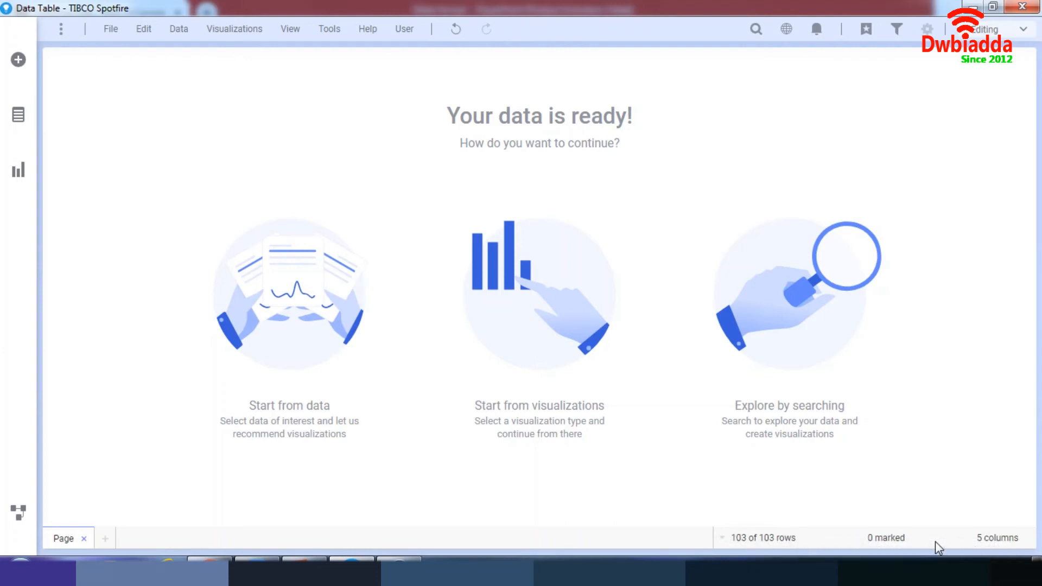
{"action": "mouse_move", "coordinate": [965, 538]}
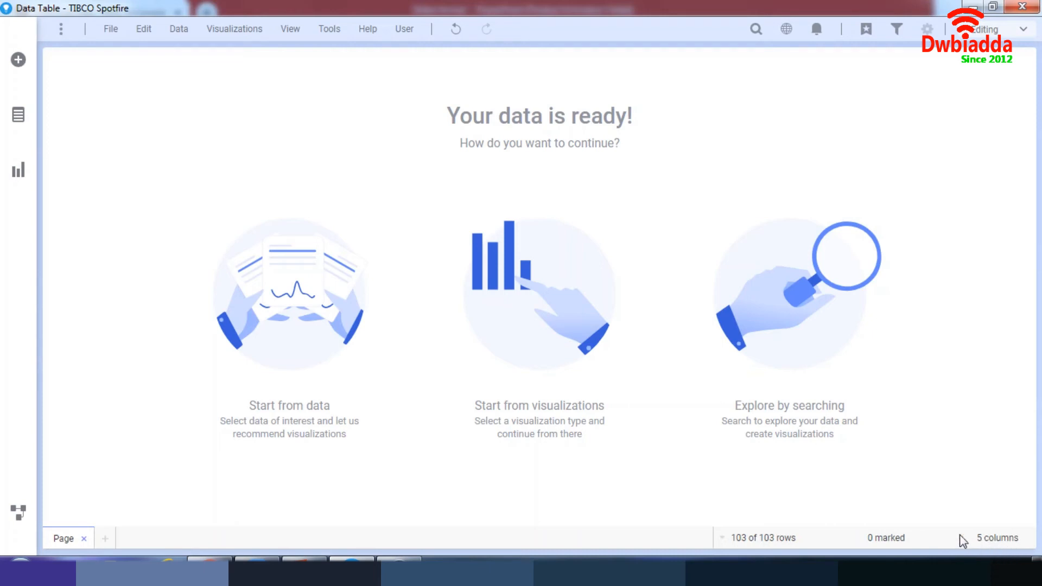
{"action": "mouse_move", "coordinate": [19, 512]}
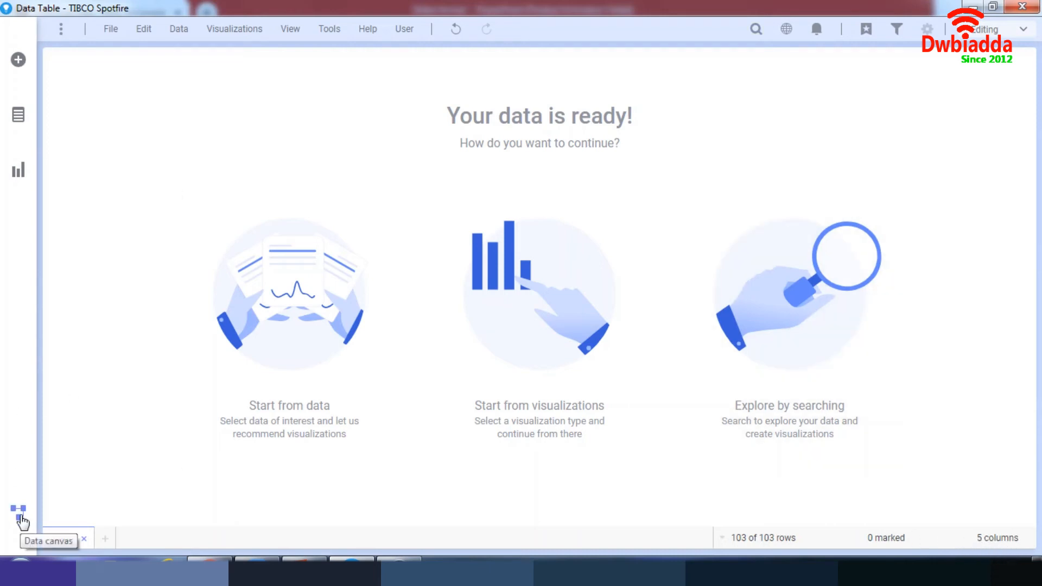
{"action": "left_click", "coordinate": [19, 512]}
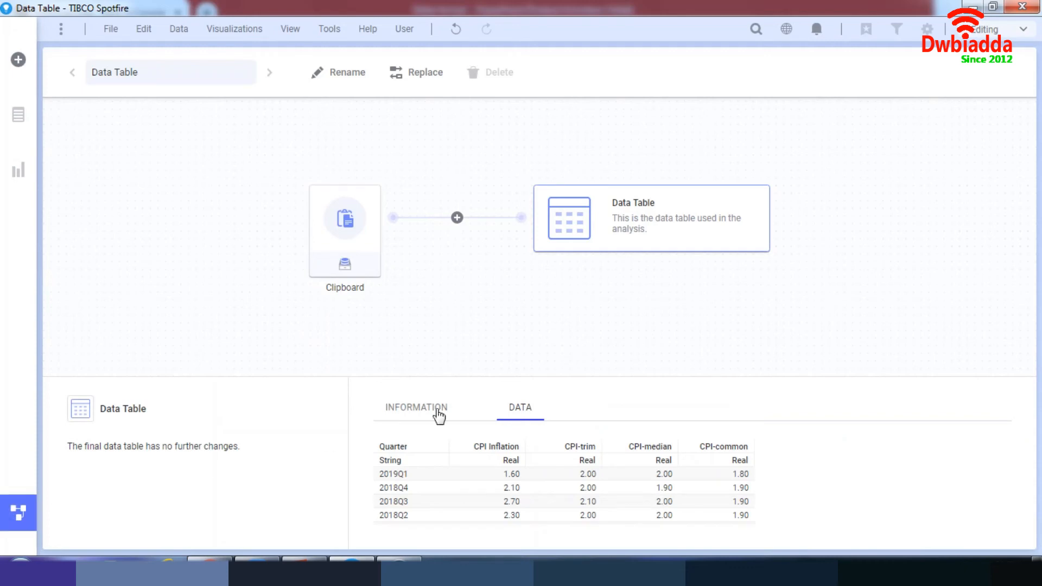
{"action": "mouse_move", "coordinate": [612, 180]}
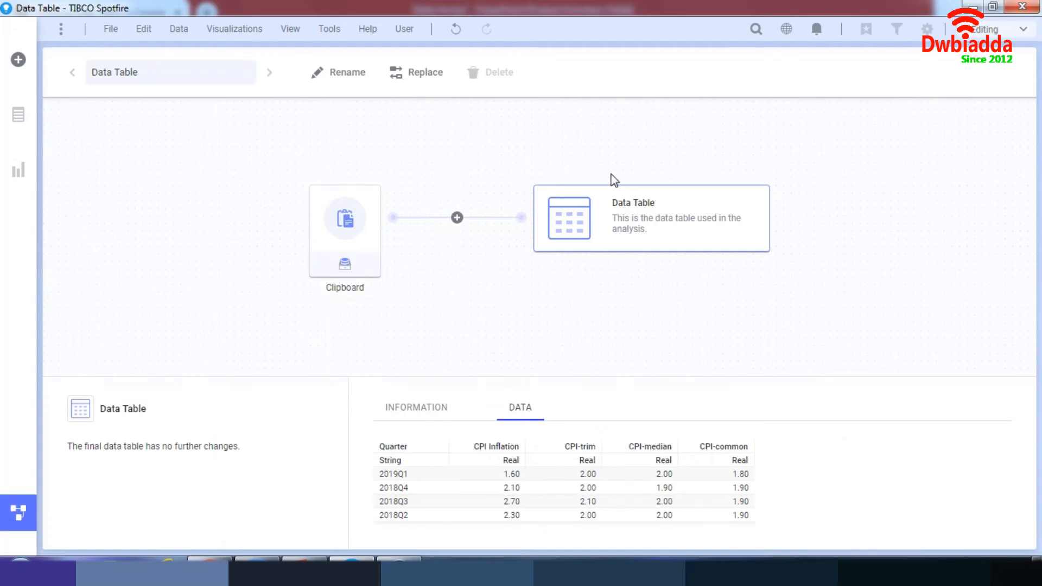
{"action": "mouse_move", "coordinate": [18, 169]}
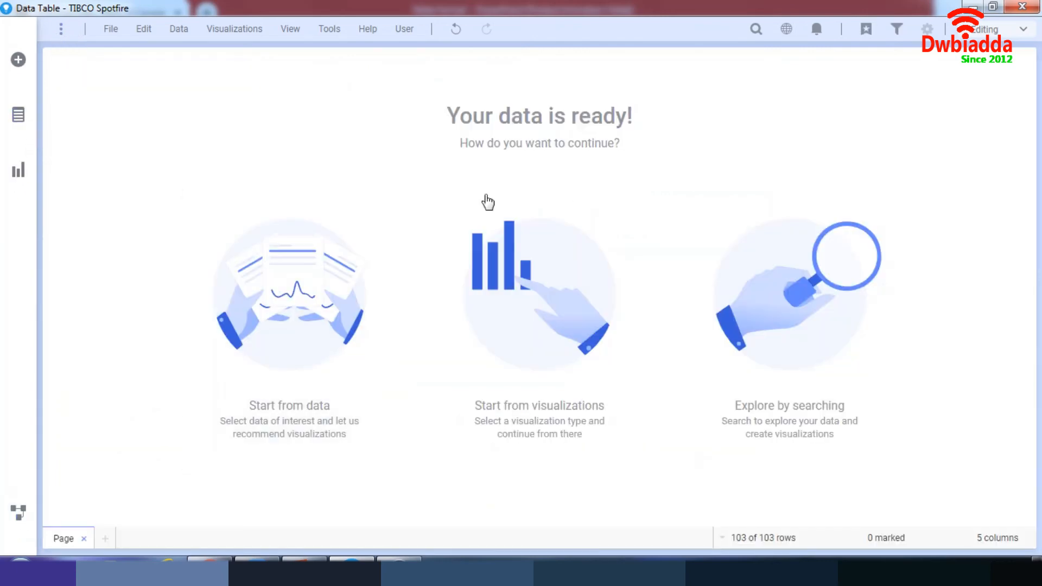
{"action": "mouse_move", "coordinate": [600, 214]}
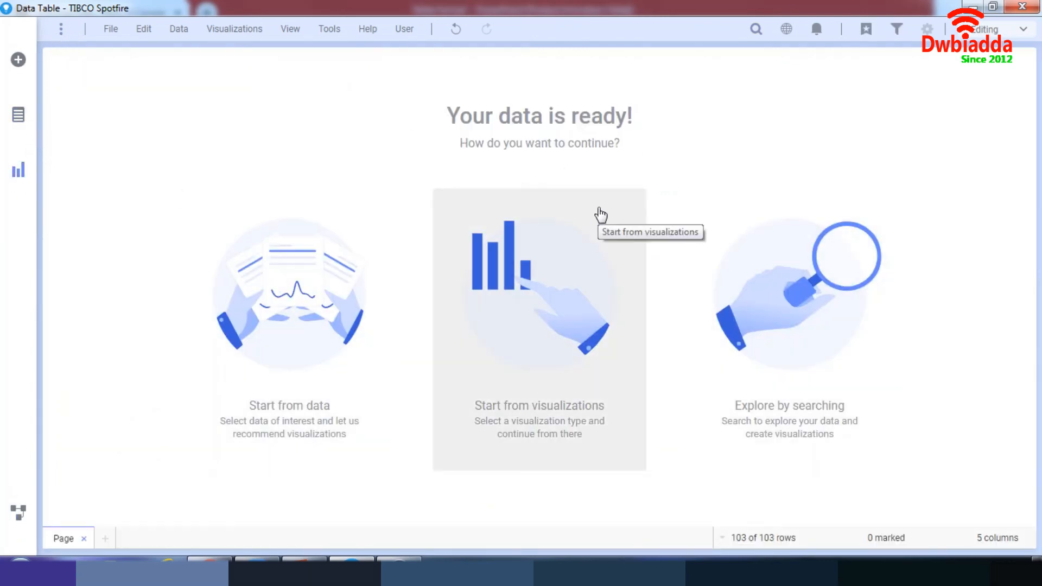
{"action": "mouse_move", "coordinate": [479, 144]}
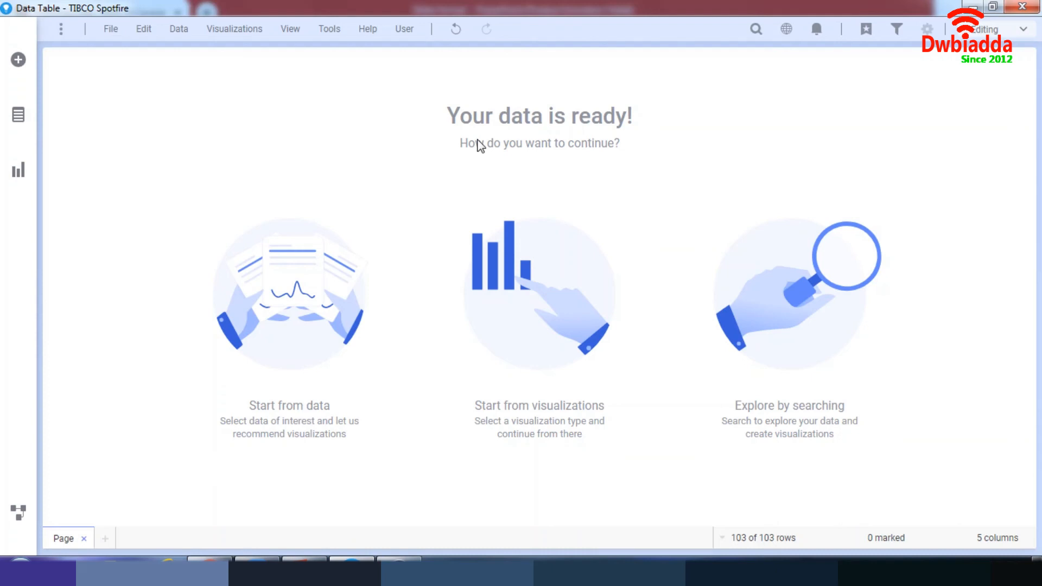
{"action": "mouse_move", "coordinate": [462, 141]}
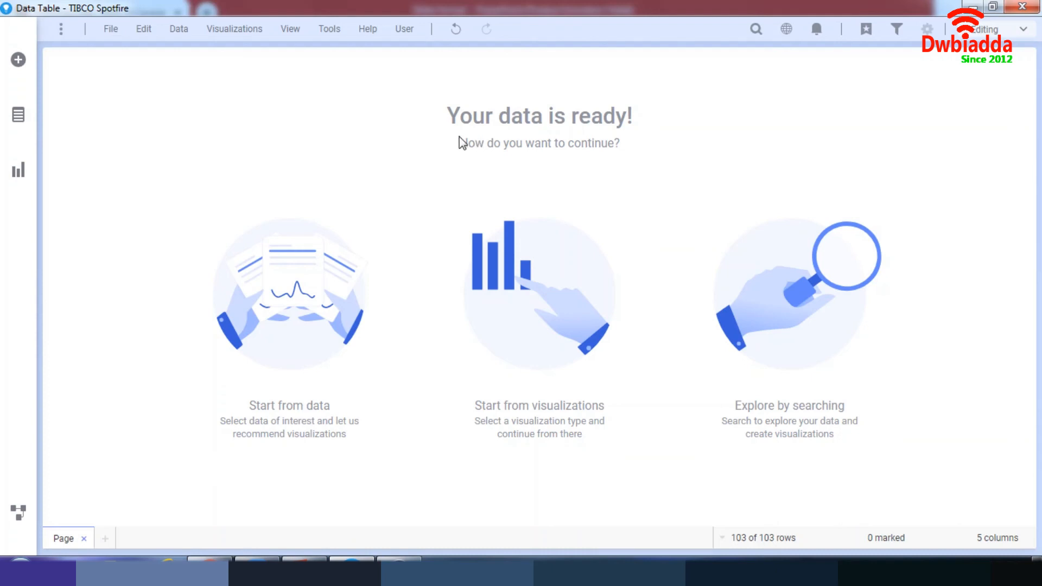